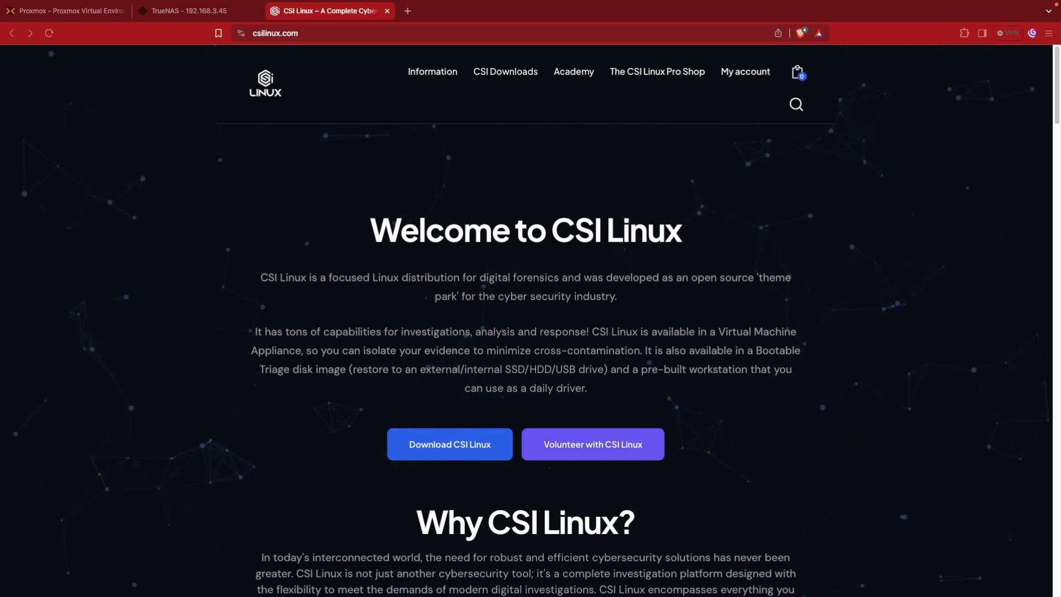
mouse_move(794, 468)
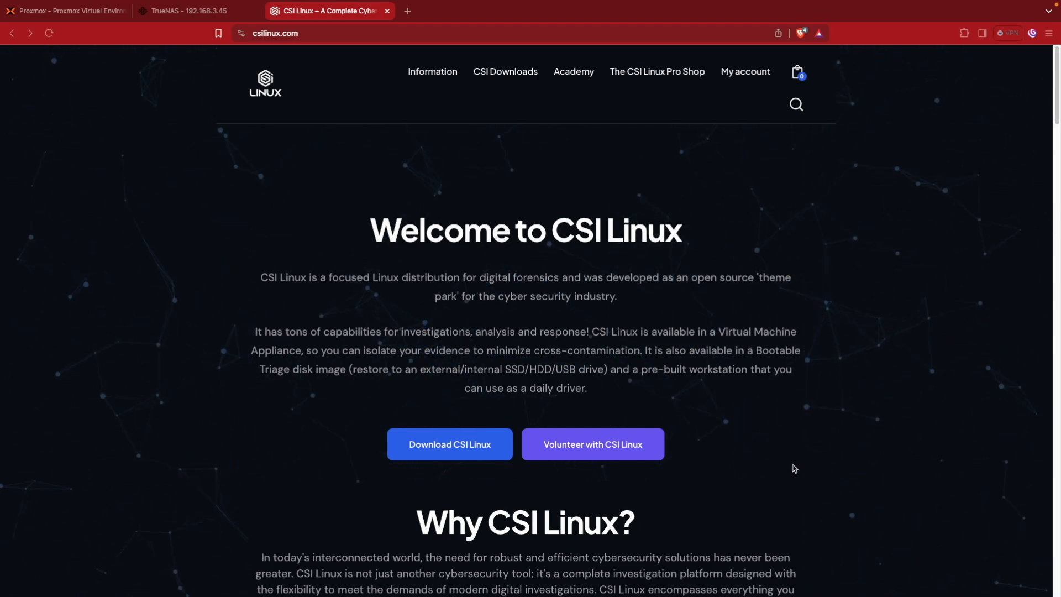
mouse_move(758, 454)
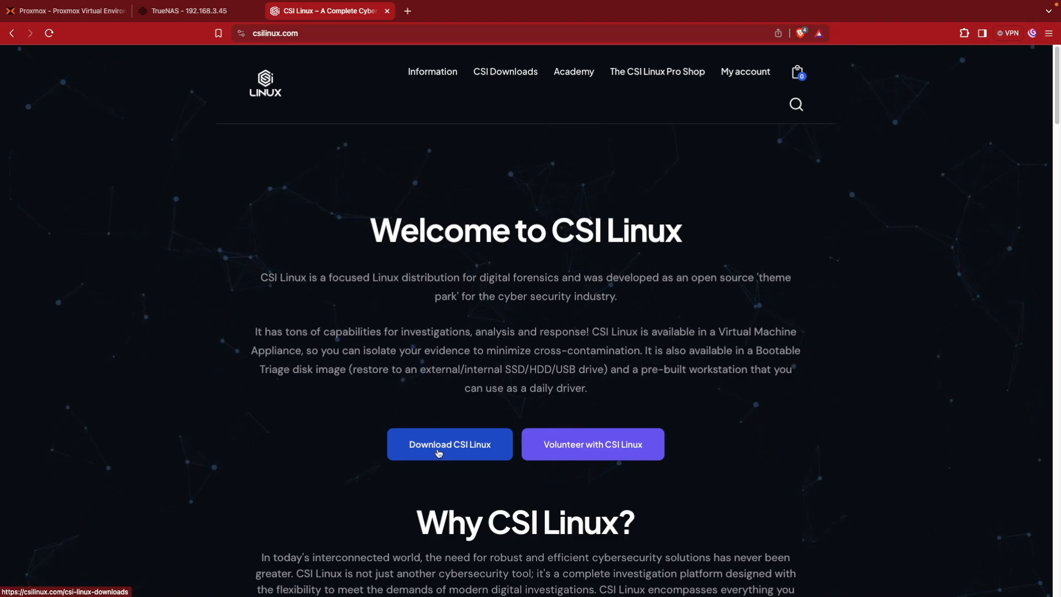
mouse_move(441, 411)
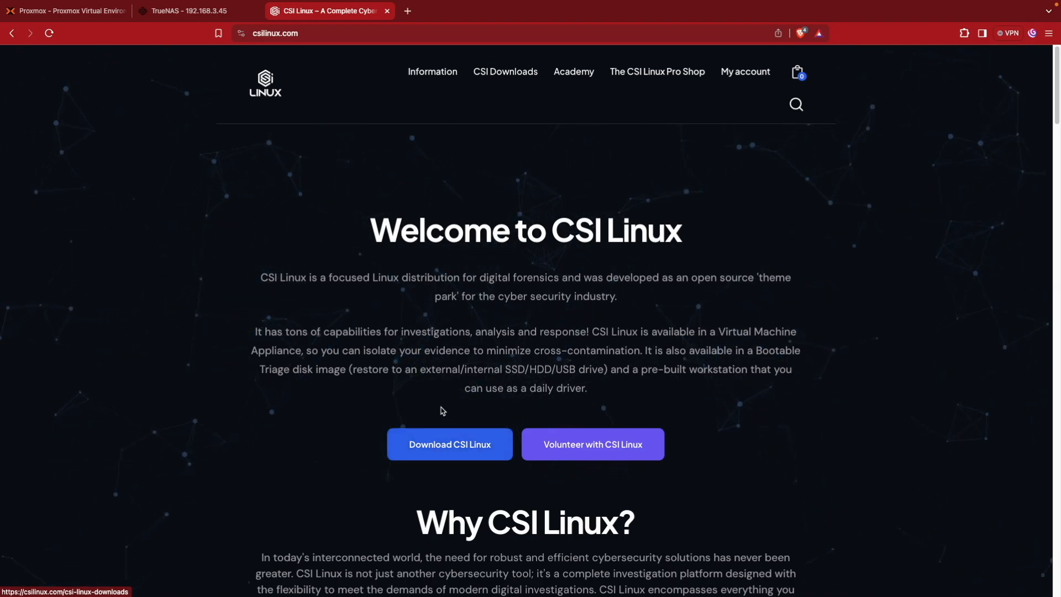
mouse_move(449, 436)
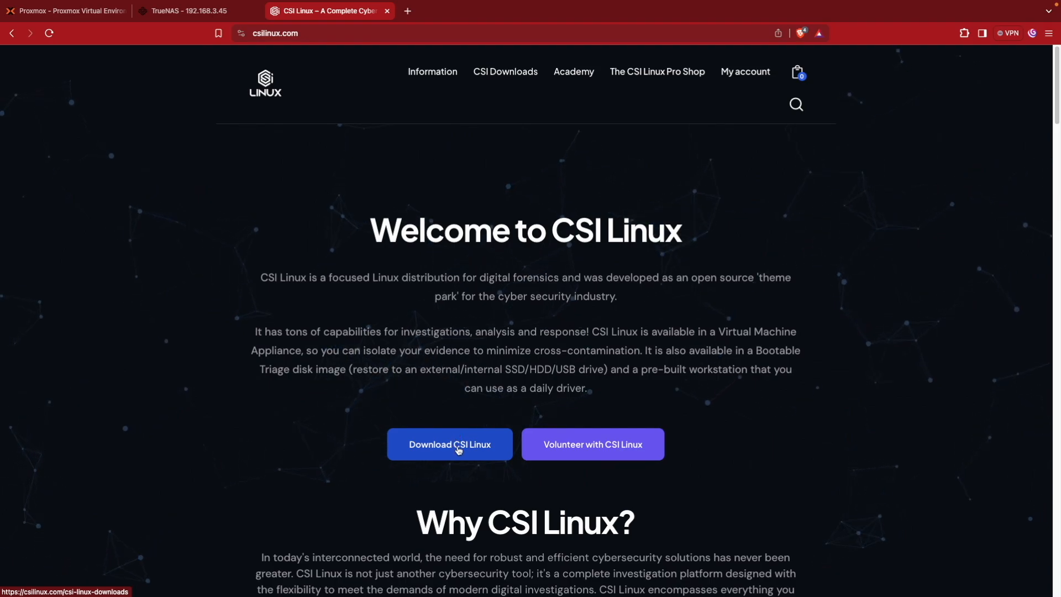
Step: On CSI Downloads, note the default credentials and copy the KVM/Qemu DIRECT DOWNLOAD link
left_click(449, 445)
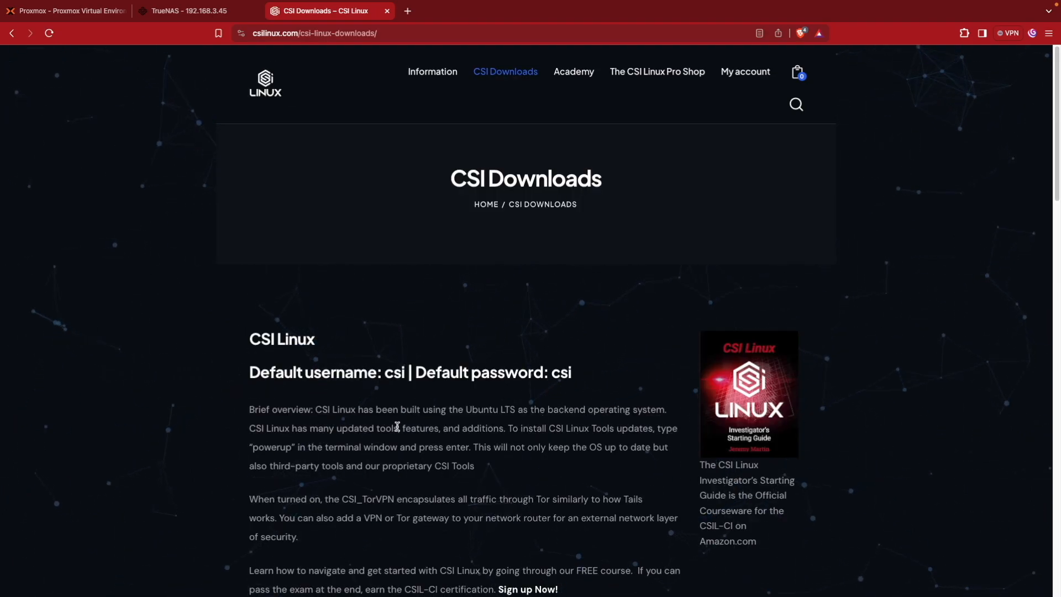
left_click_drag(249, 372, 572, 372)
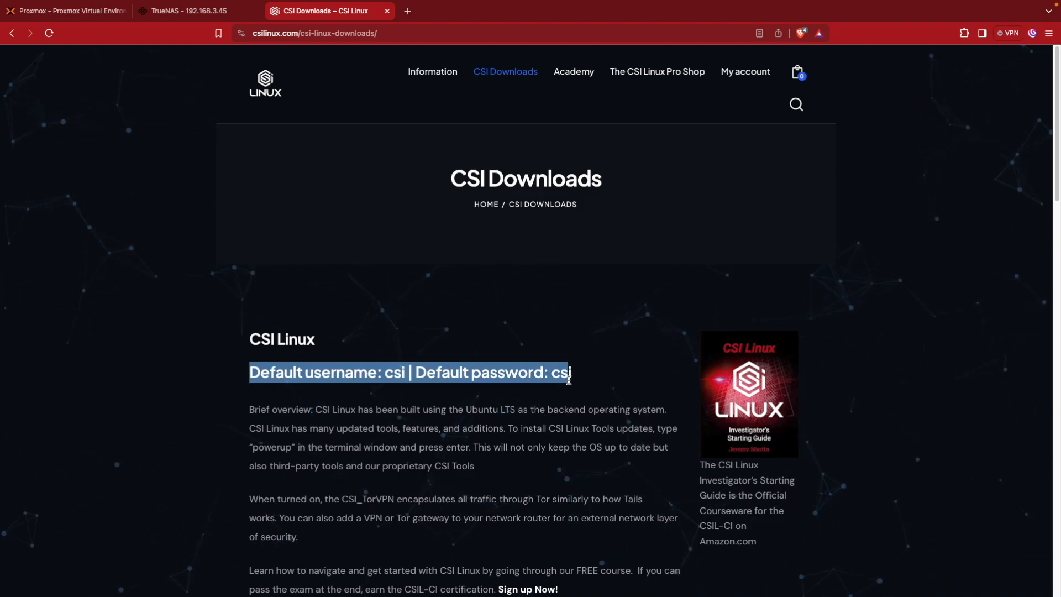
scroll("down", 3)
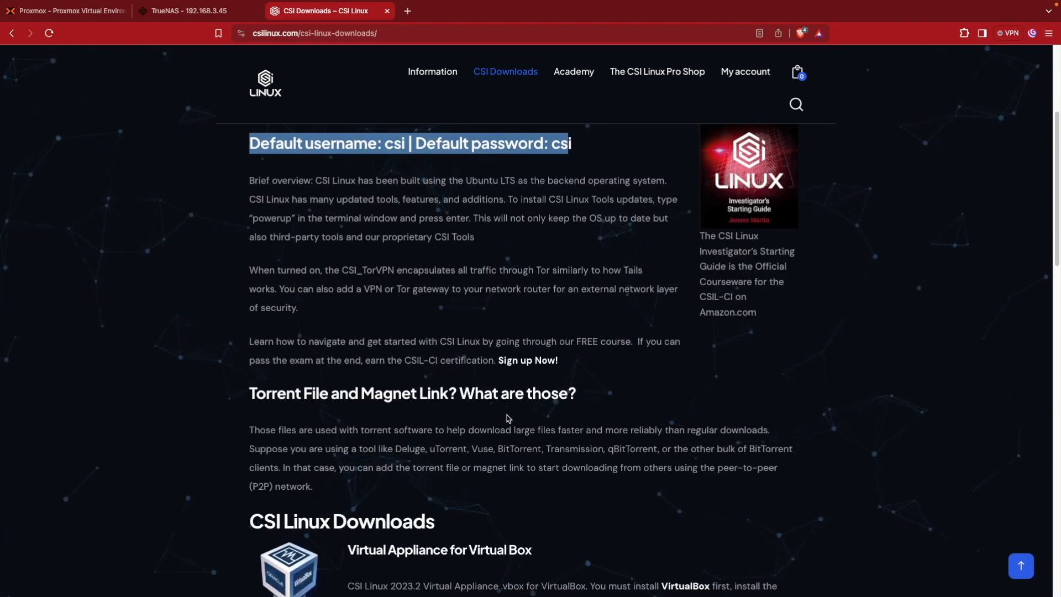
scroll("down", 3)
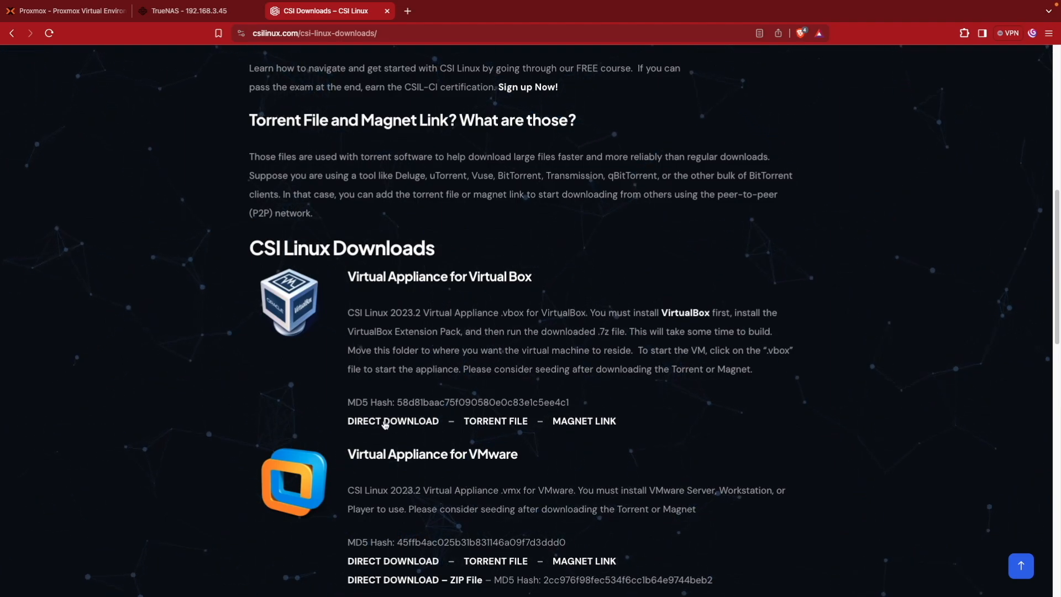
mouse_move(440, 452)
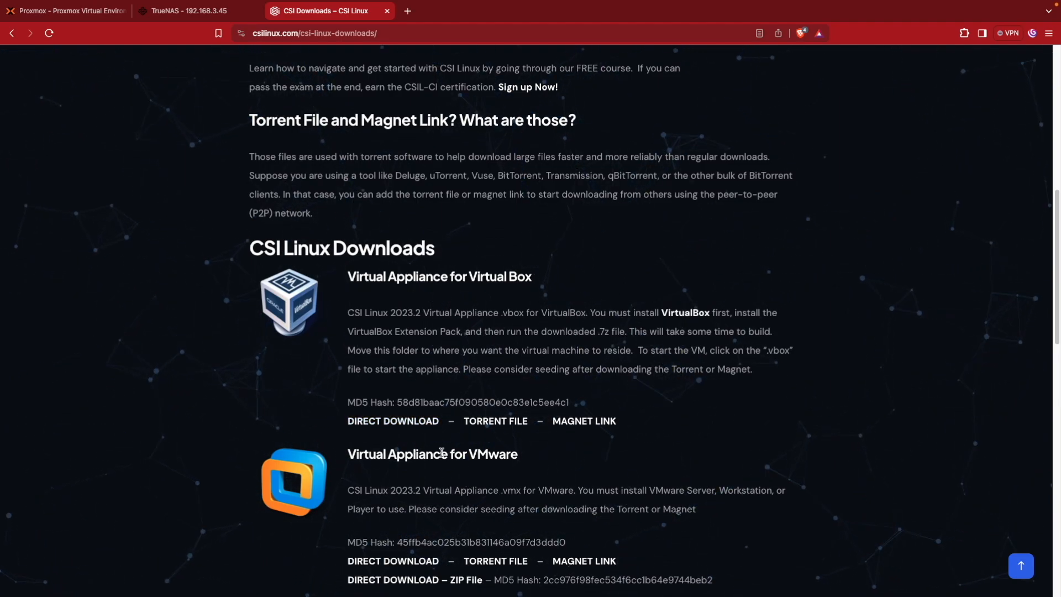
scroll("down", 3)
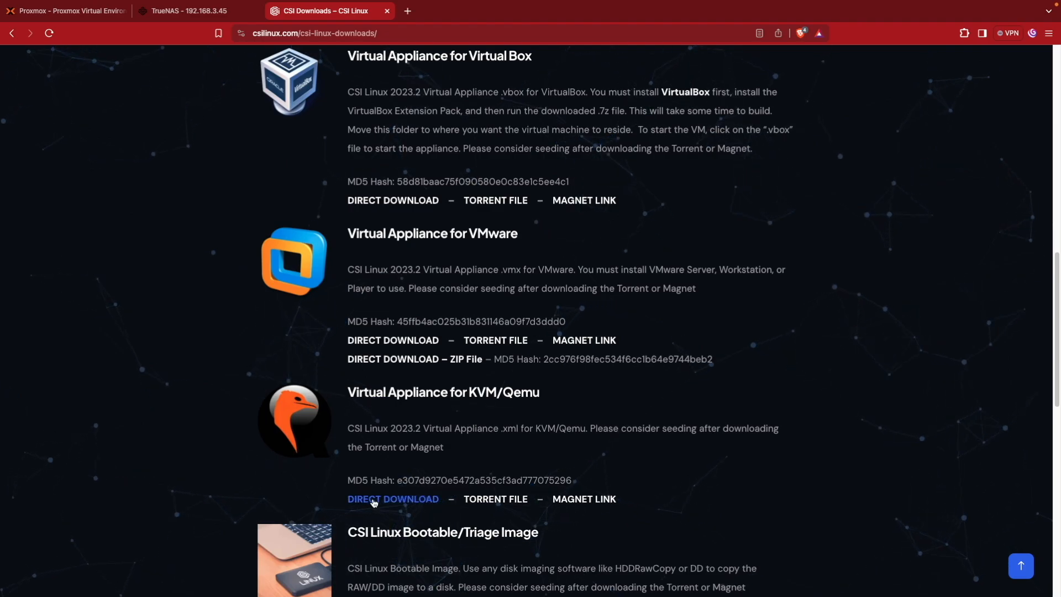
right_click(393, 498)
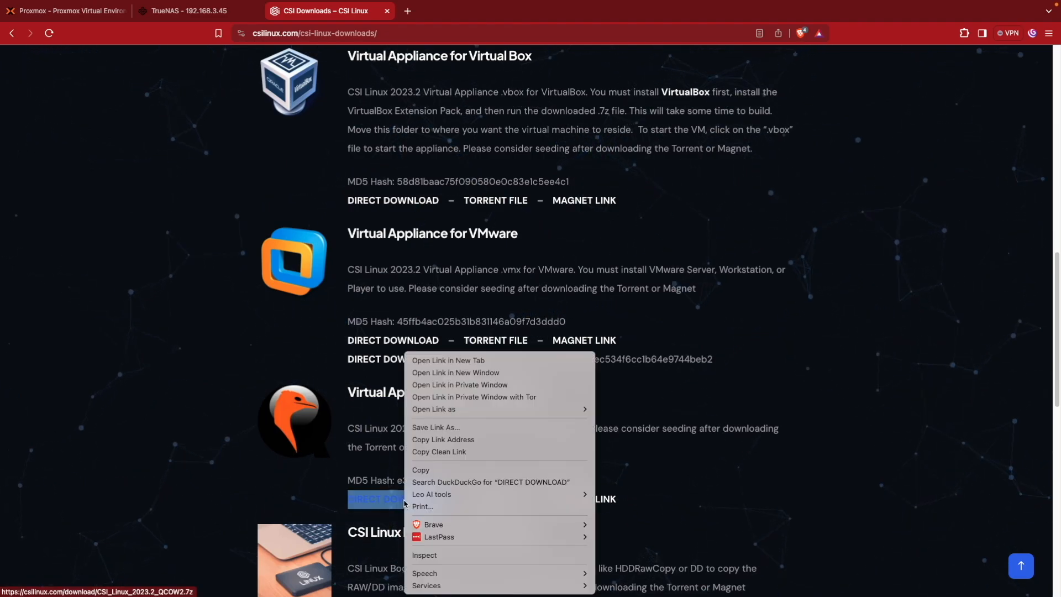
mouse_move(444, 439)
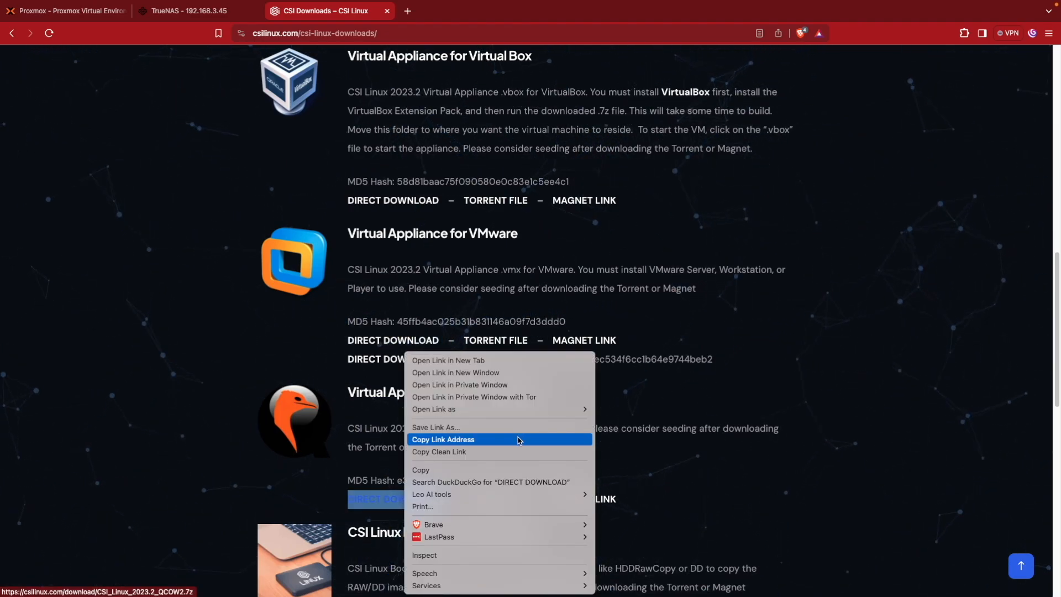
left_click(442, 440)
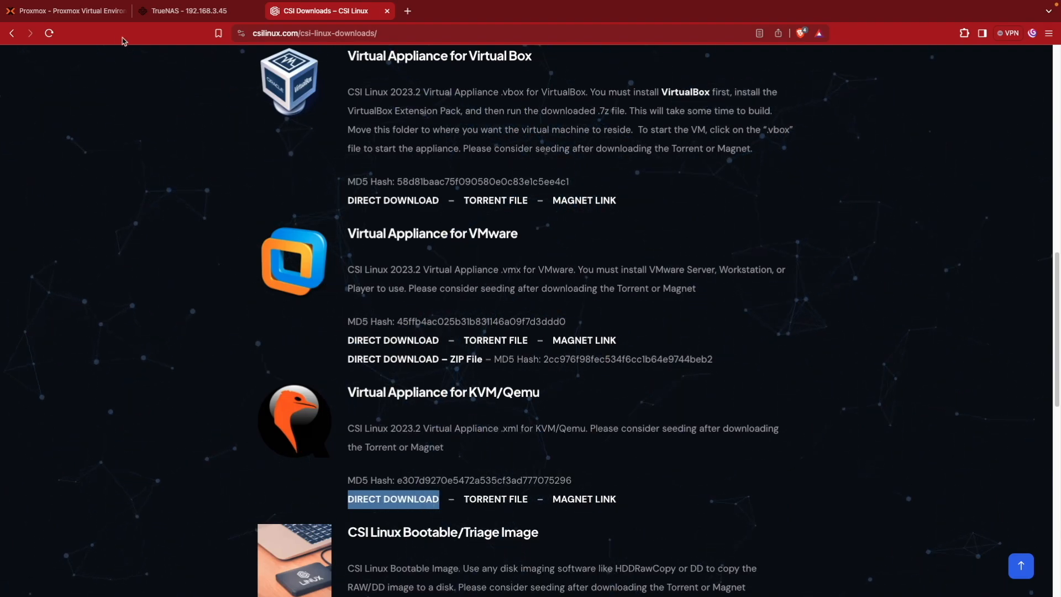
Step: In the node Shell, run the DMAR/IOMMU dmesg check and paste the download link
left_click(64, 11)
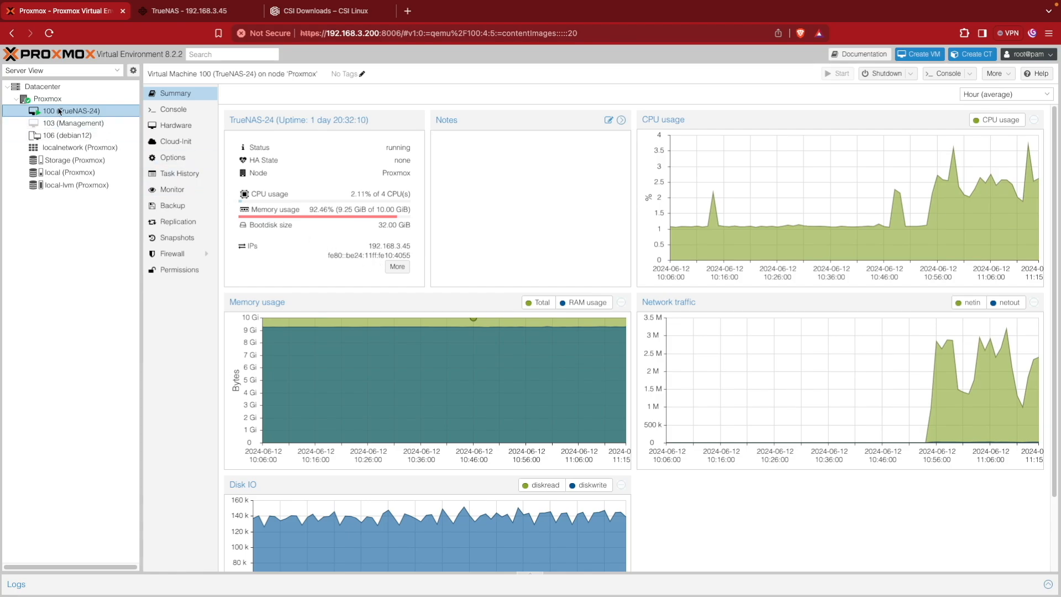
left_click(48, 98)
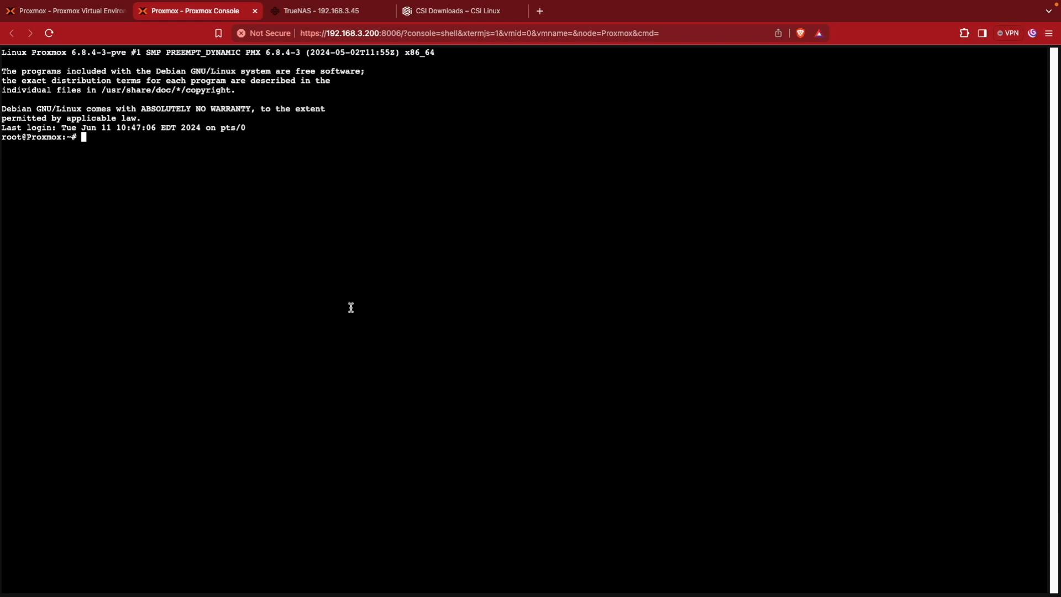
type("dmesg | grep -e DMAR -e IOMMU")
type("wget")
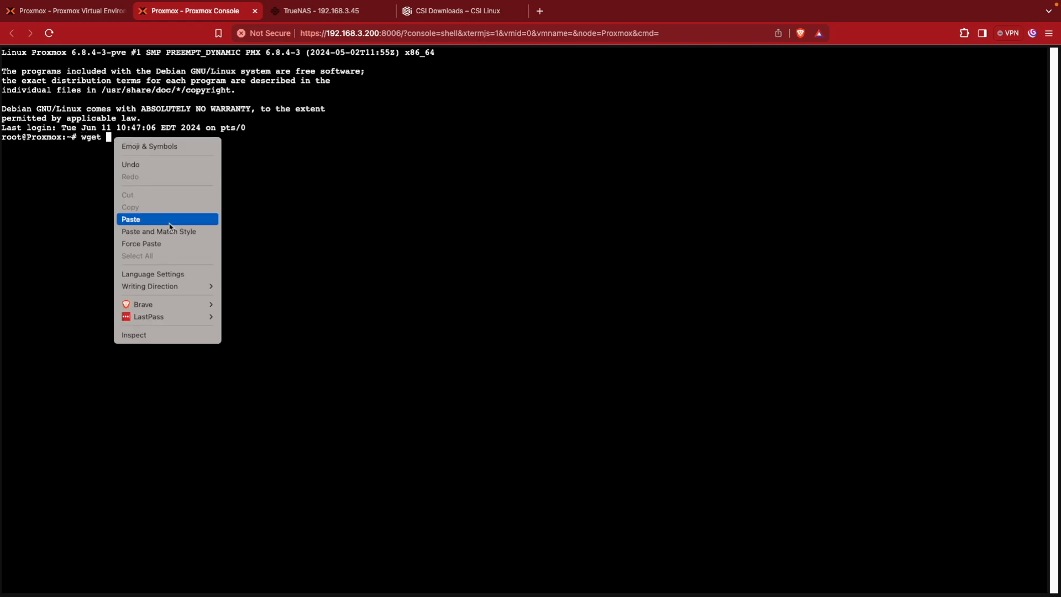
left_click(130, 219)
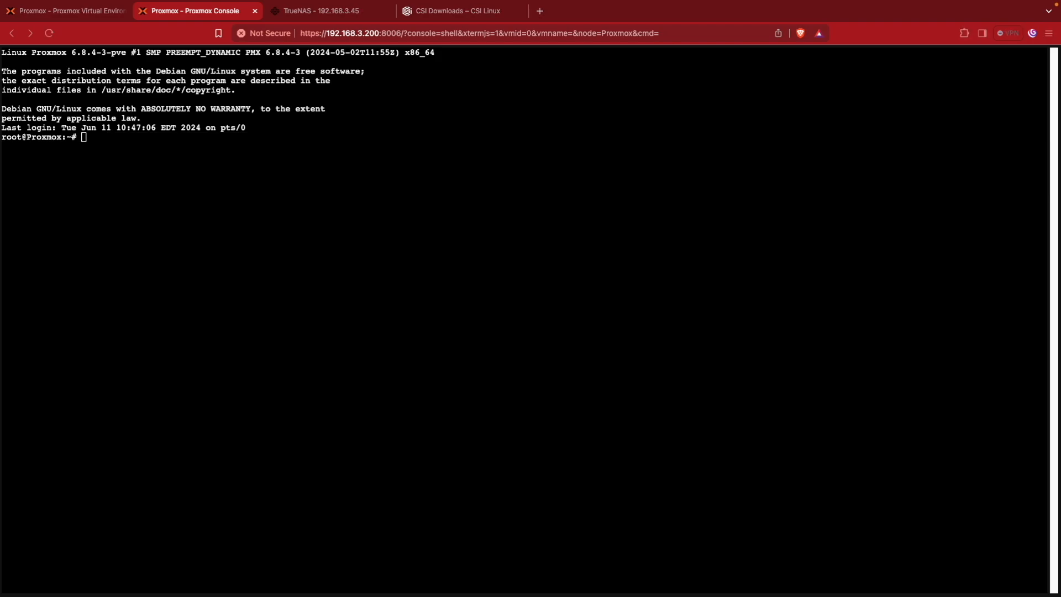
mouse_move(706, 394)
type("ls")
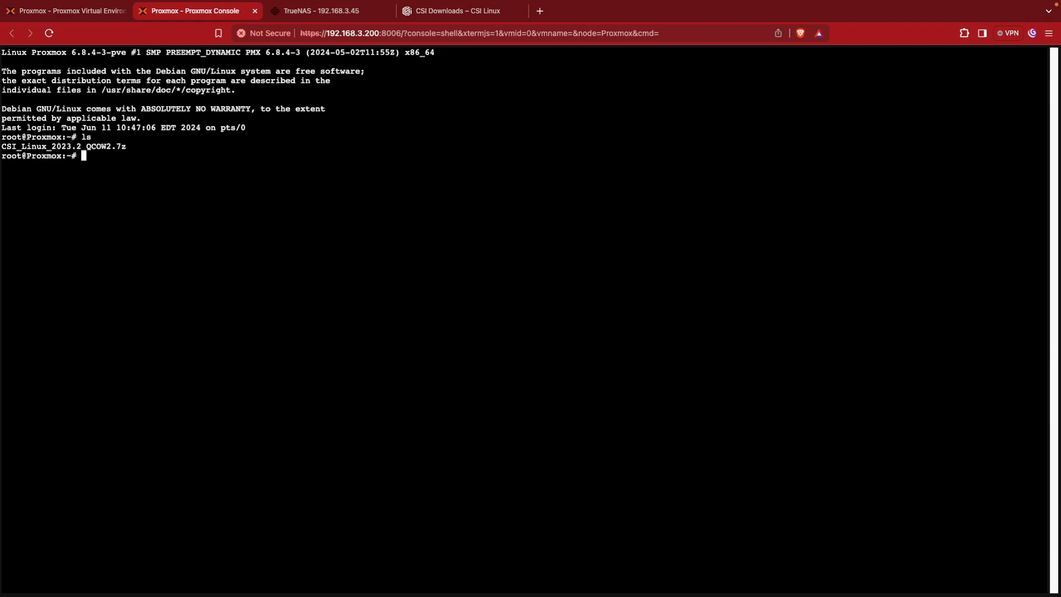
Step: Install p7zip-full with apt and copy the CSI Linux archive file name
type("a[t")
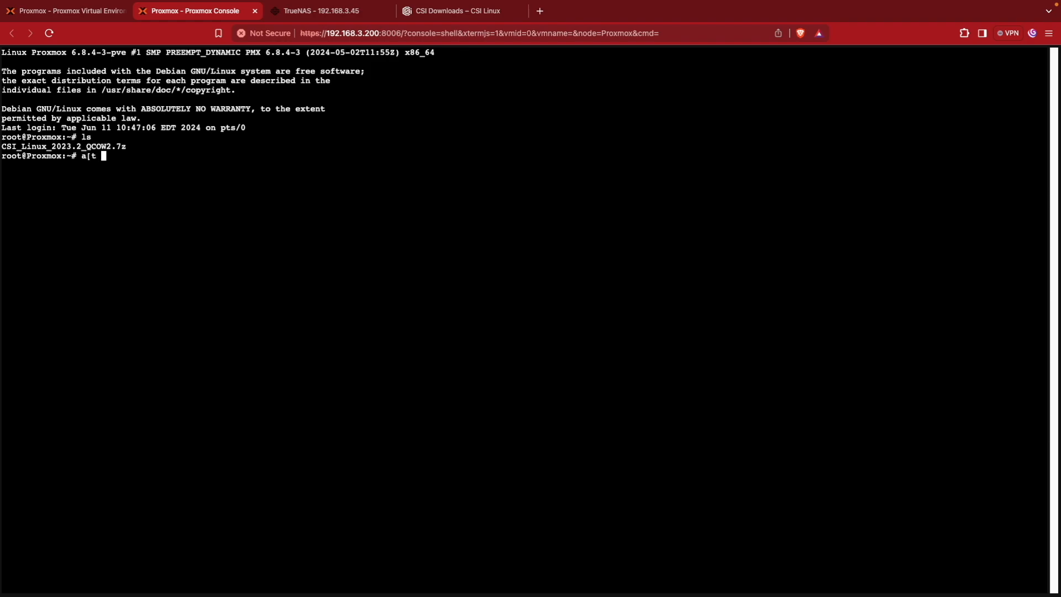
type("pt install")
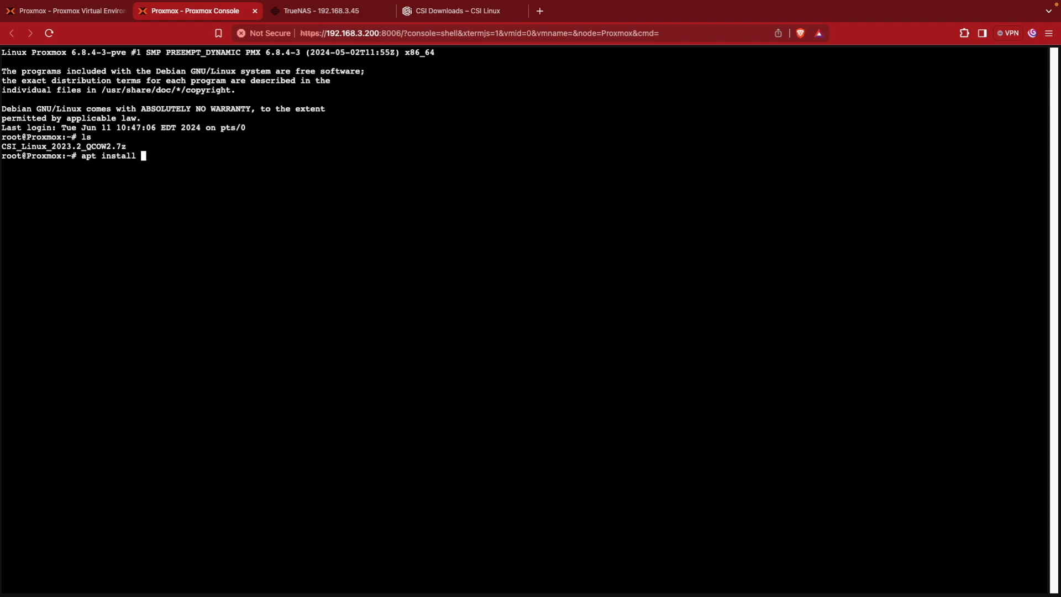
type("p7zip")
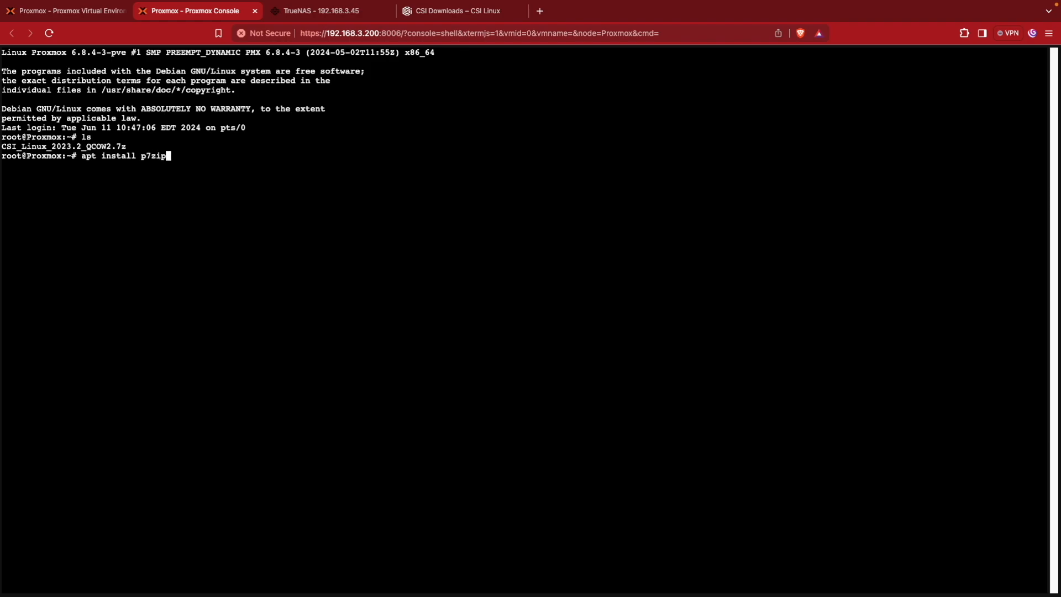
type("-ful")
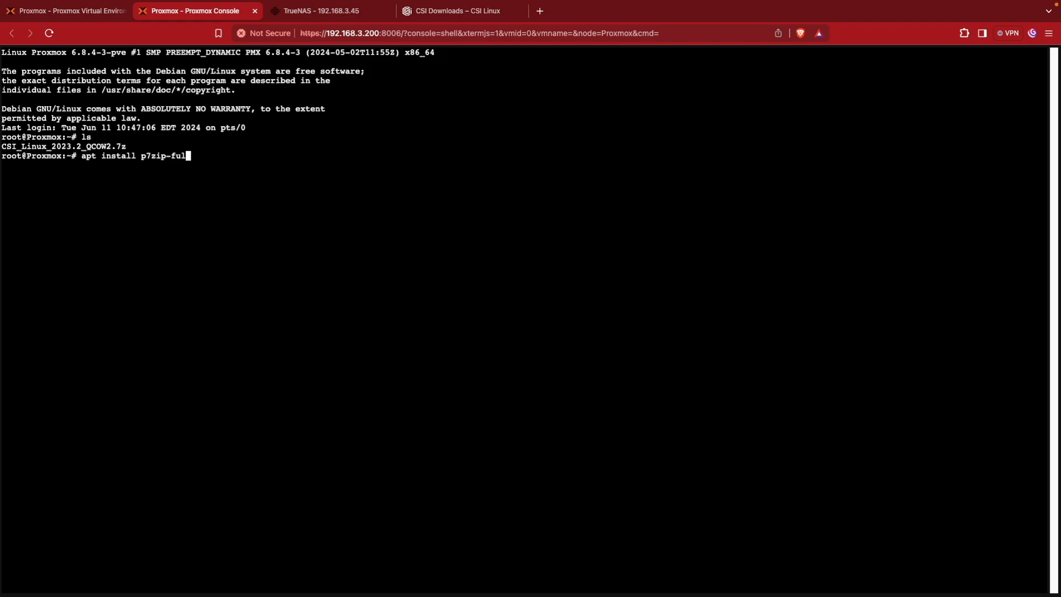
type("l")
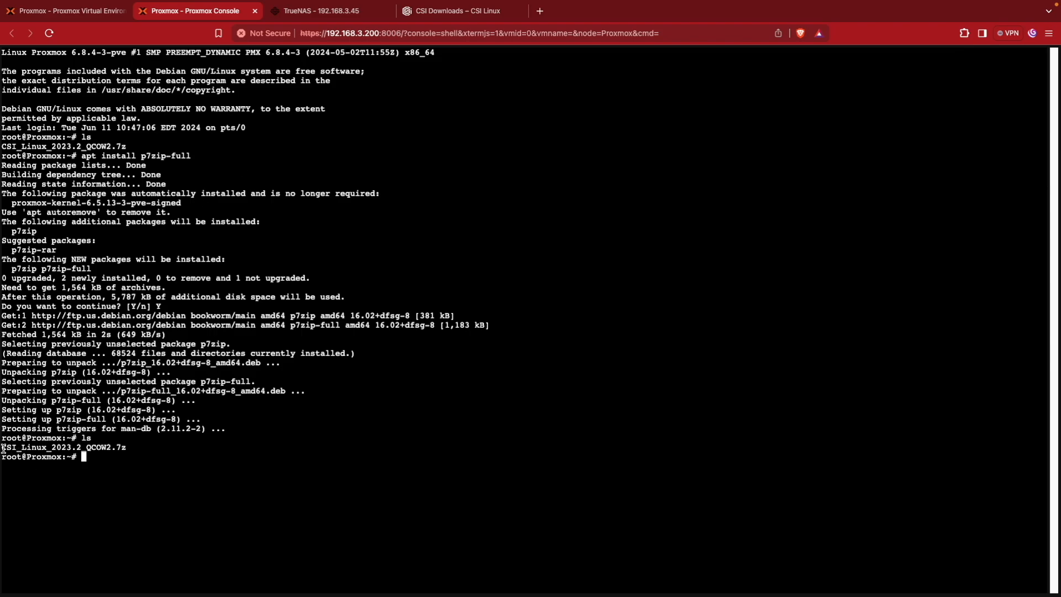
right_click(61, 447)
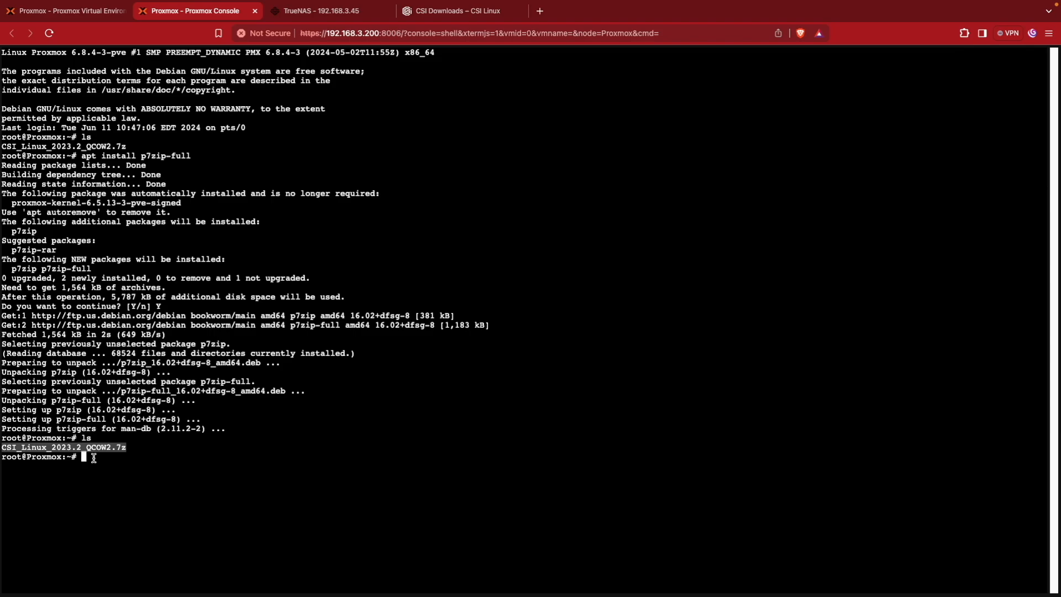
Step: Extract the CSI Linux archive with 7z x
type("7z")
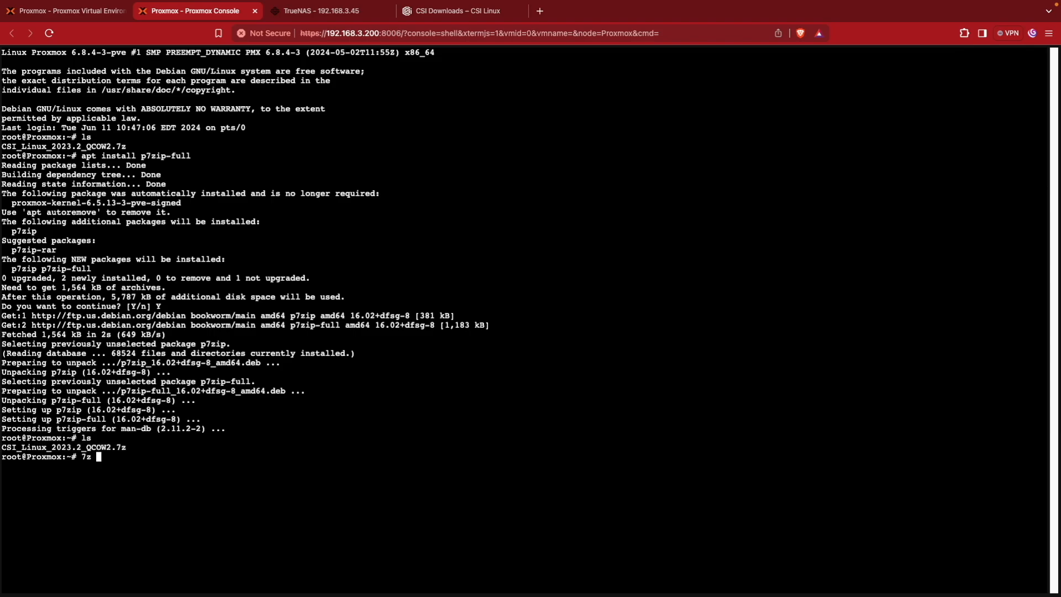
type("x CSI_Linux_2023.2_QCOW2.7z")
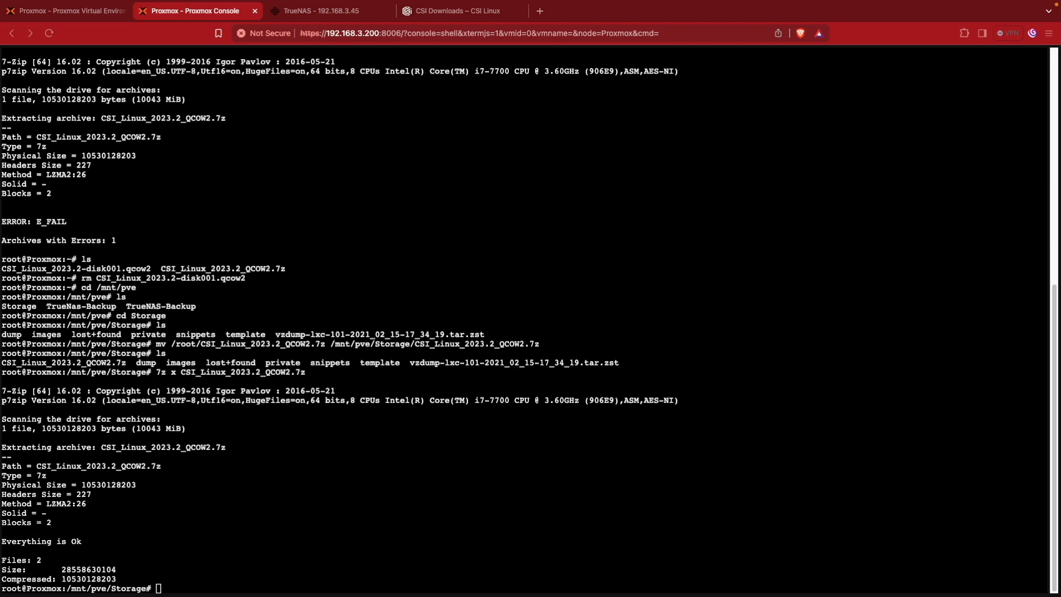
Step: Switch back to the Proxmox Virtual Environment browser tab
left_click(64, 12)
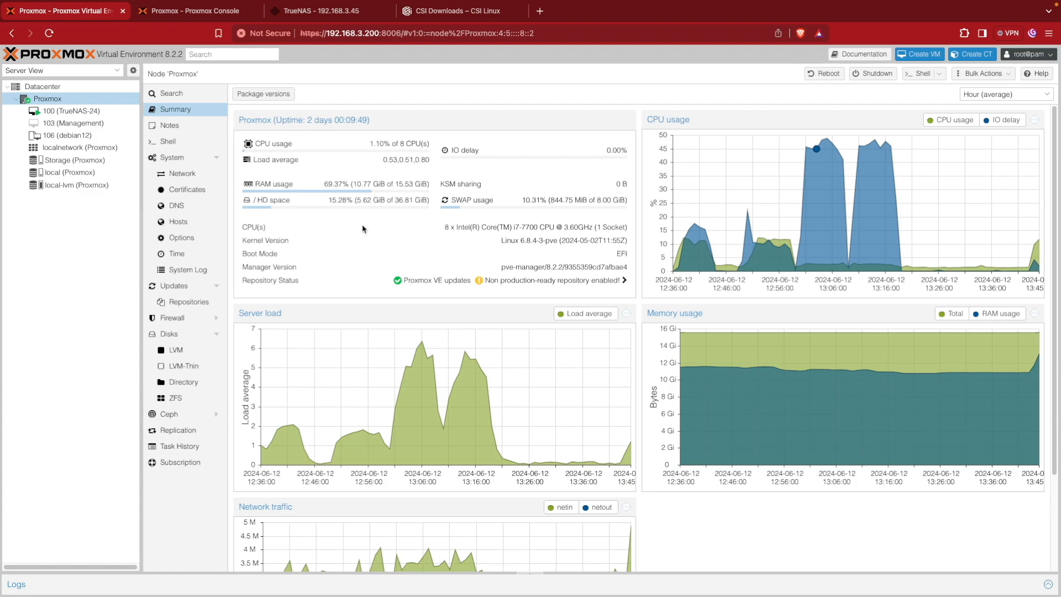
mouse_move(818, 170)
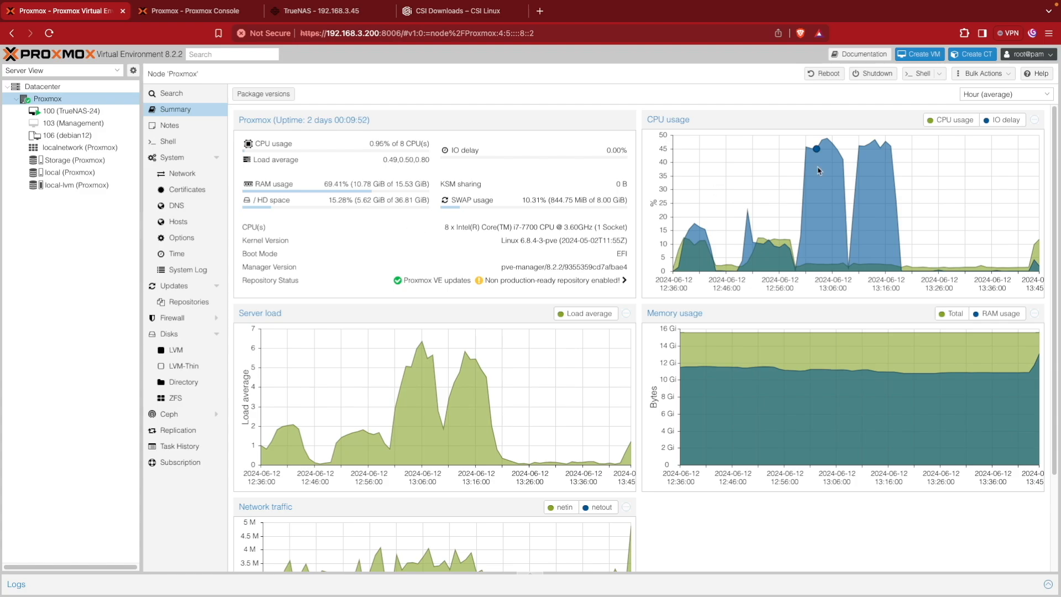
Step: Name the VM CSI, choose no install media, and tick Qemu Agent
left_click(919, 54)
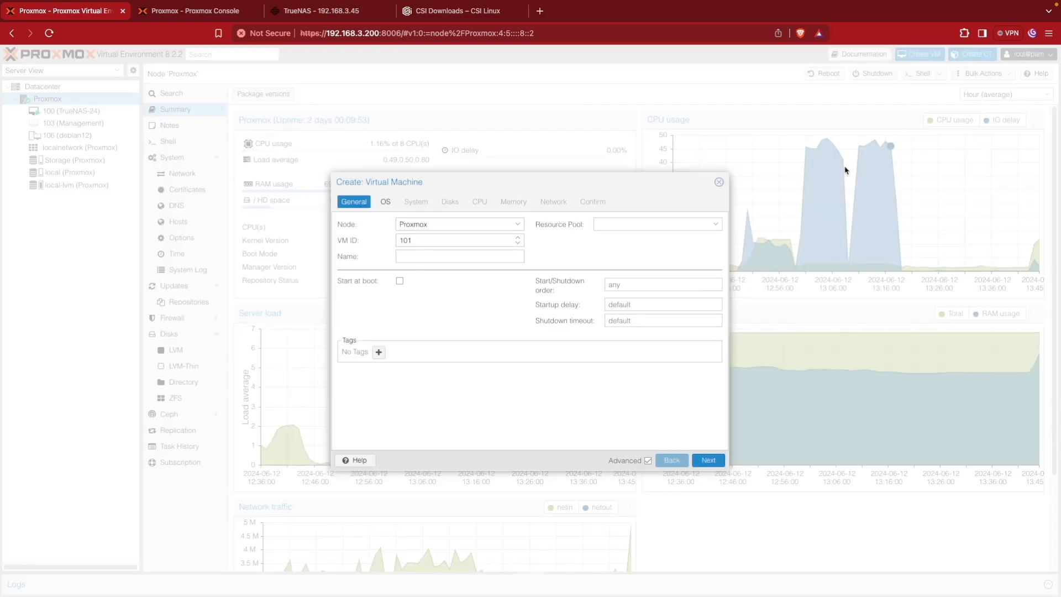
type("C")
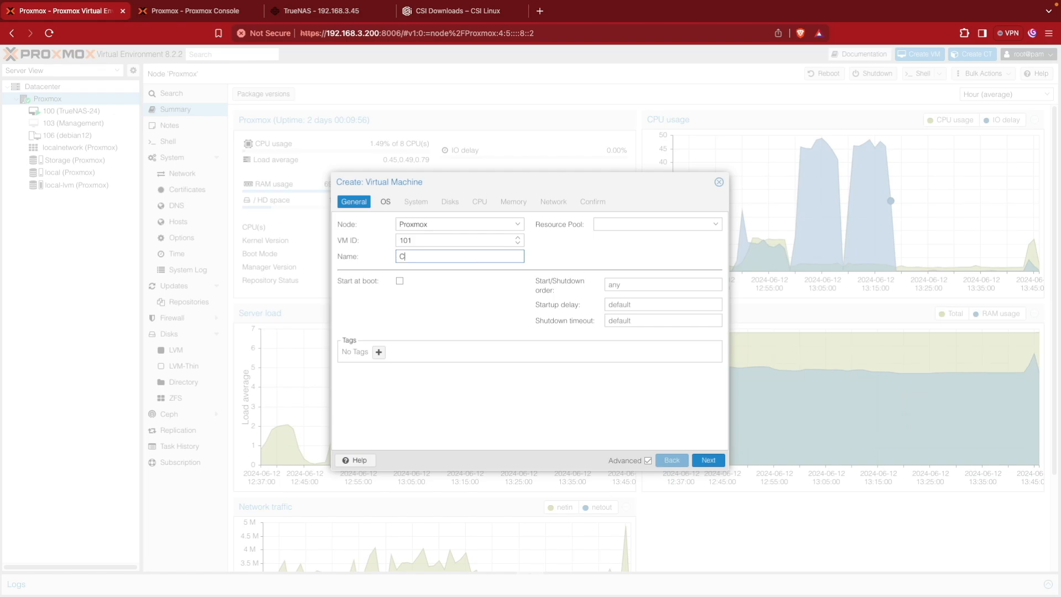
type("SI")
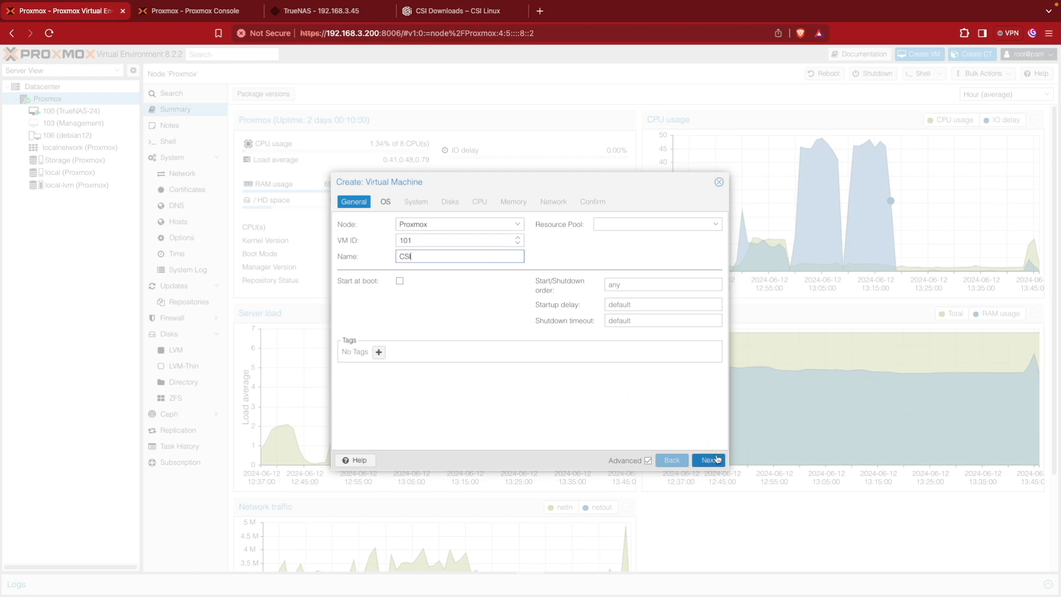
left_click(708, 461)
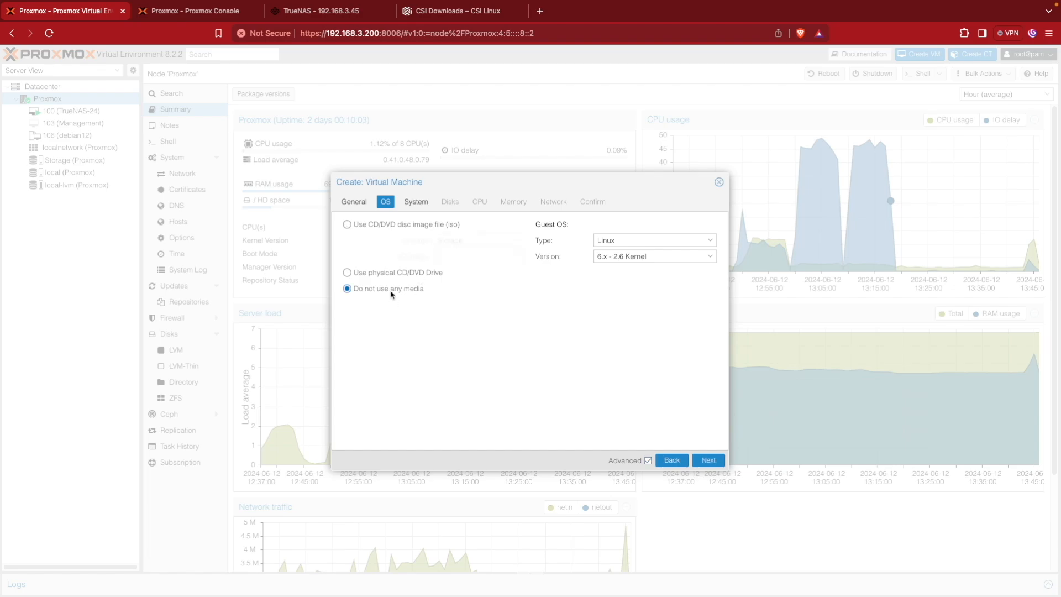
left_click(708, 461)
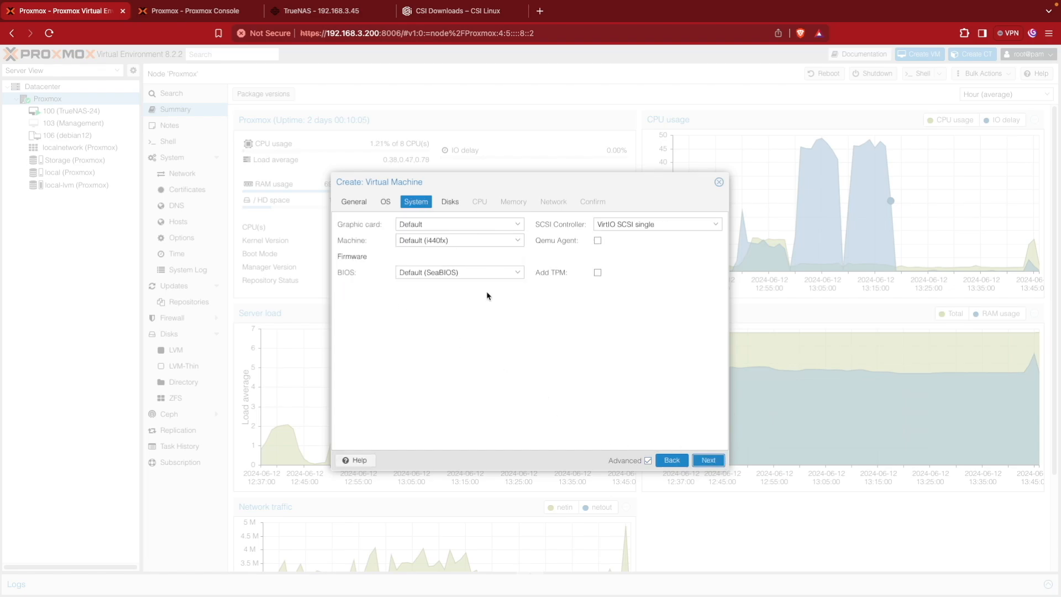
left_click(597, 241)
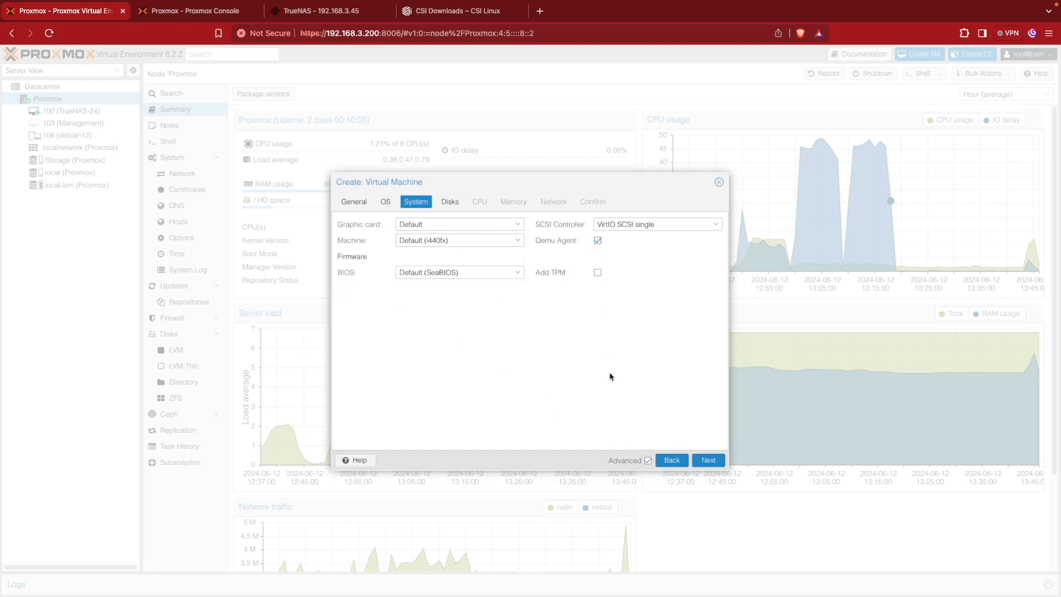
mouse_move(552, 500)
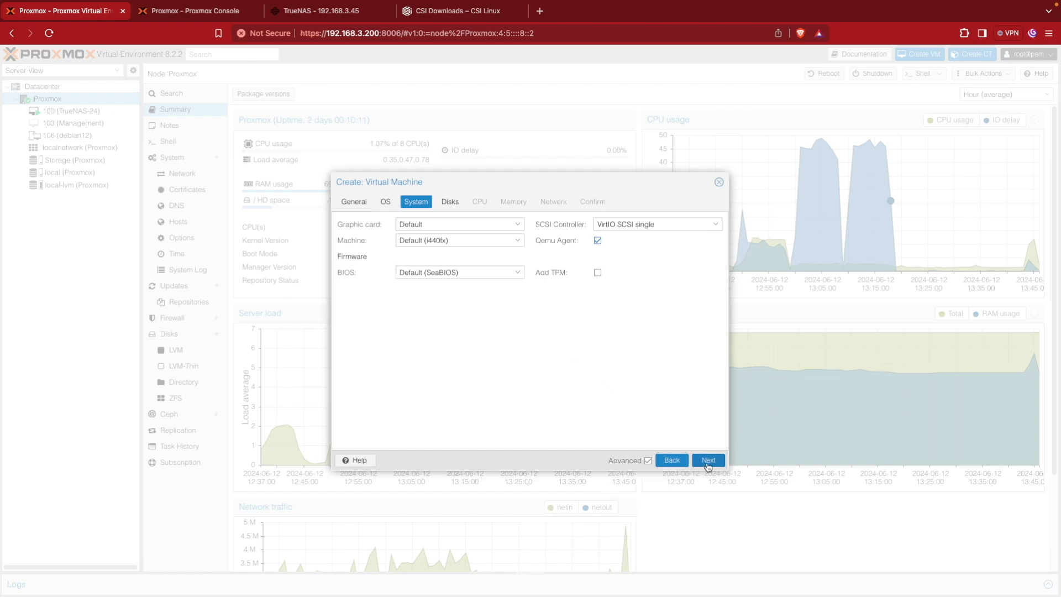
left_click(708, 460)
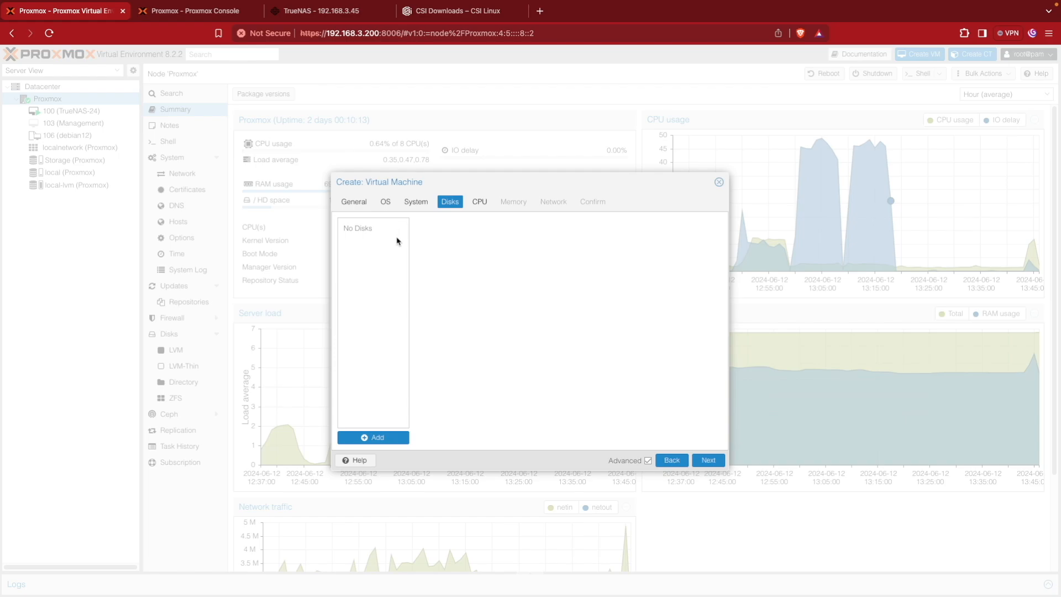
Step: Give the VM 4 CPU cores with CPU type host
left_click(479, 202)
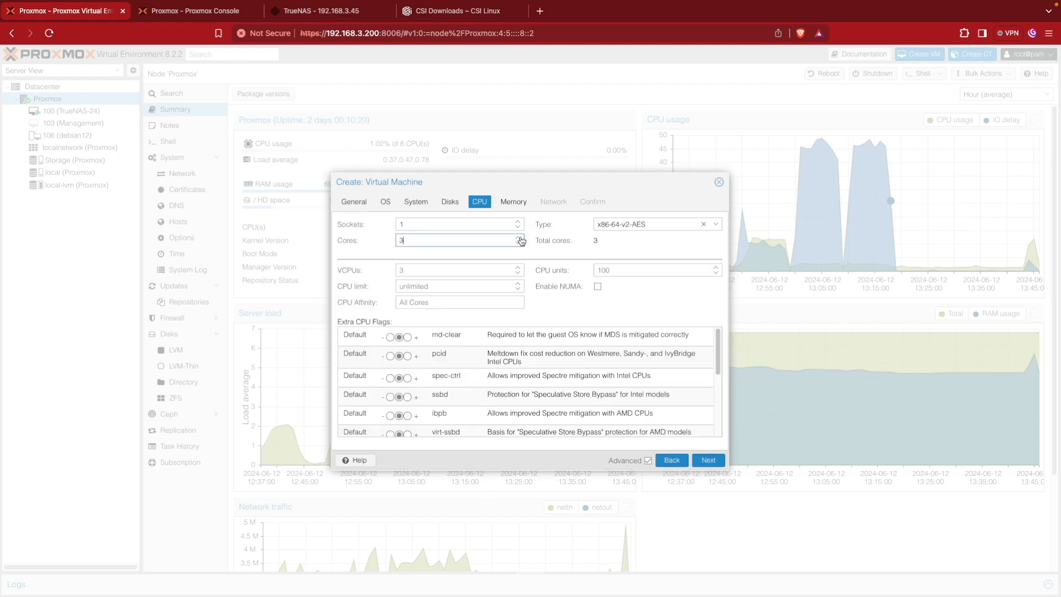
left_click(518, 237)
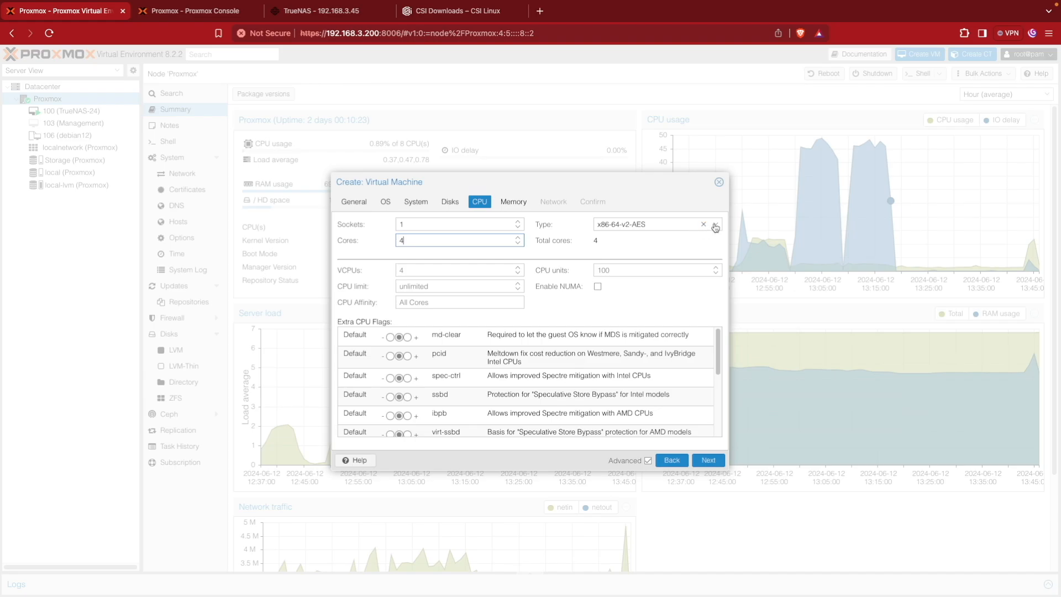
left_click(715, 224)
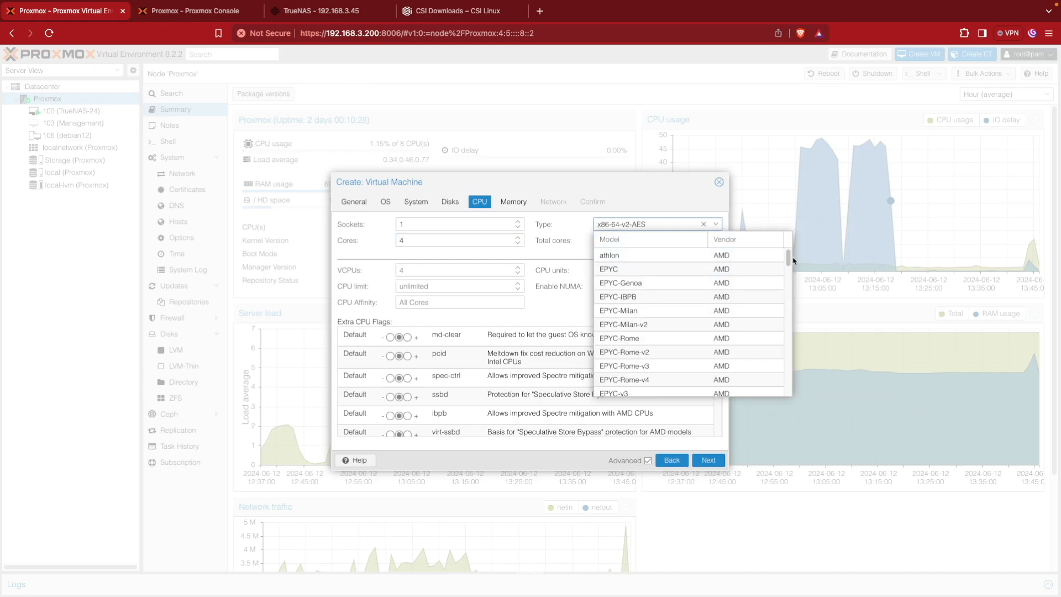
scroll("down", 3)
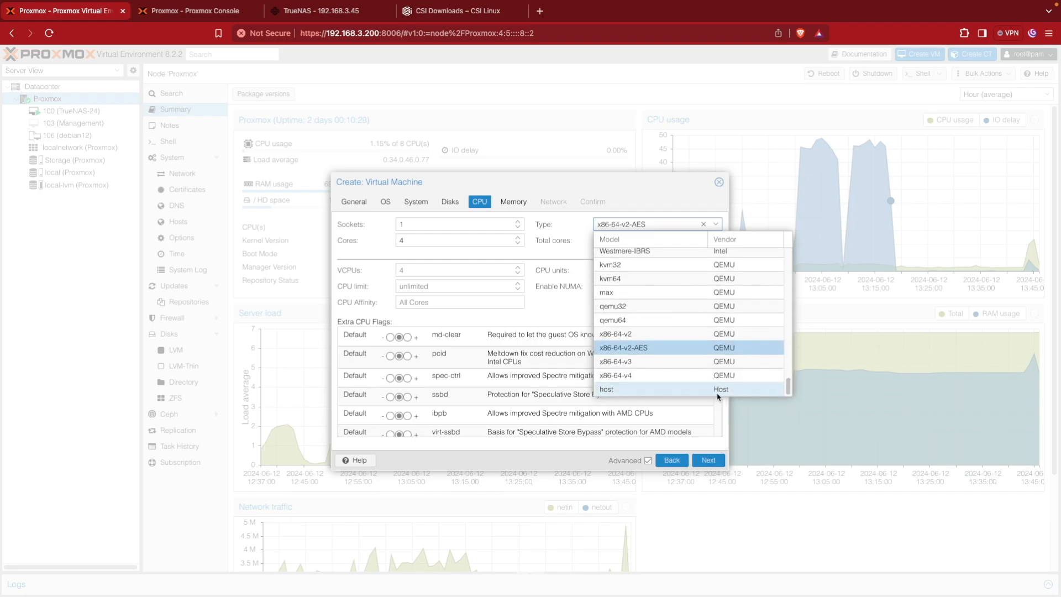
left_click(606, 389)
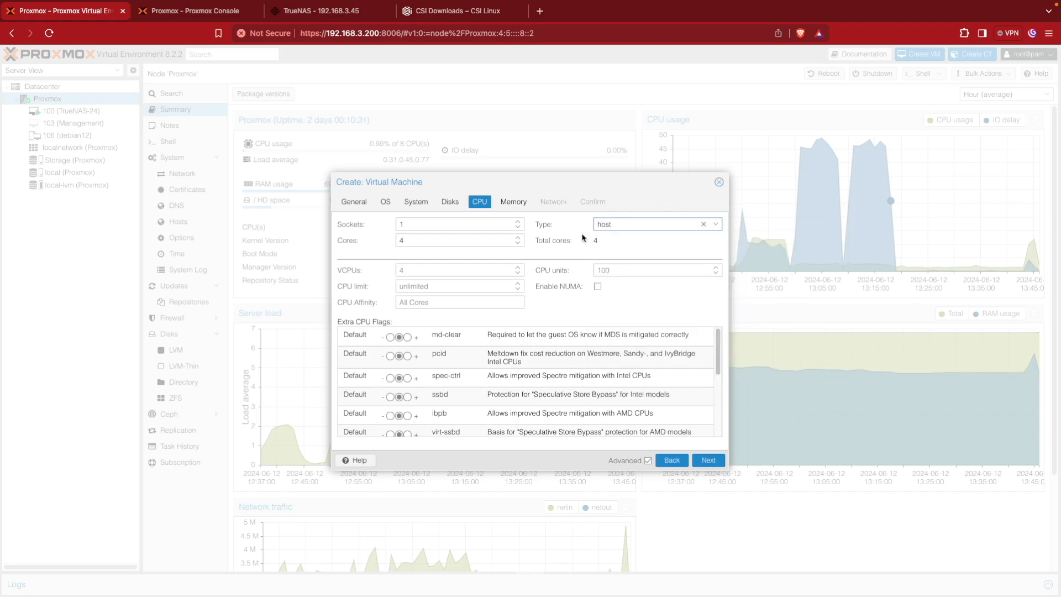
mouse_move(536, 280)
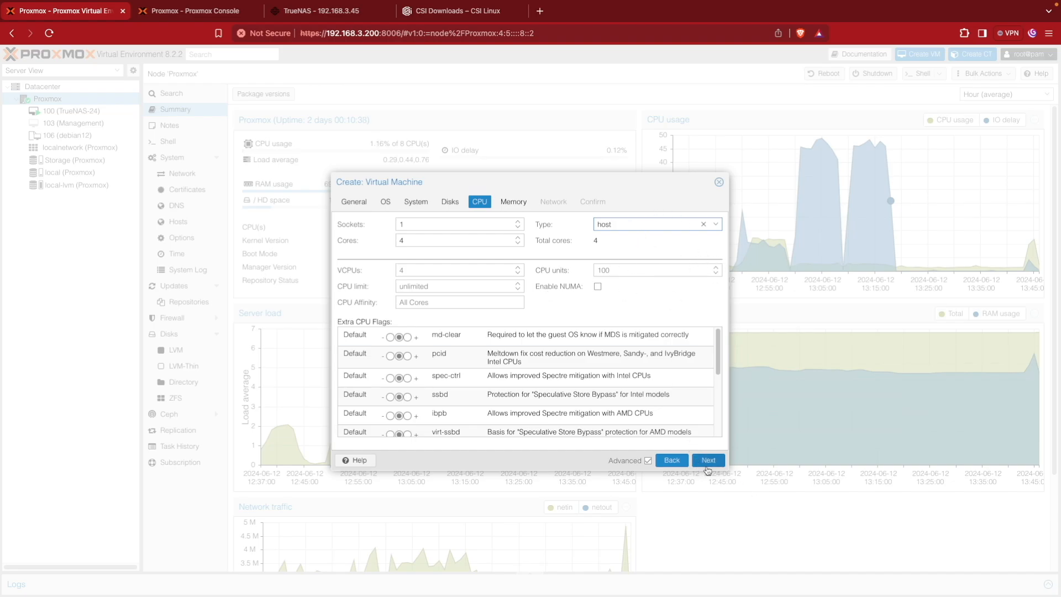
Step: Set memory to 8000 MiB, keep network defaults, and create the VM
left_click(708, 461)
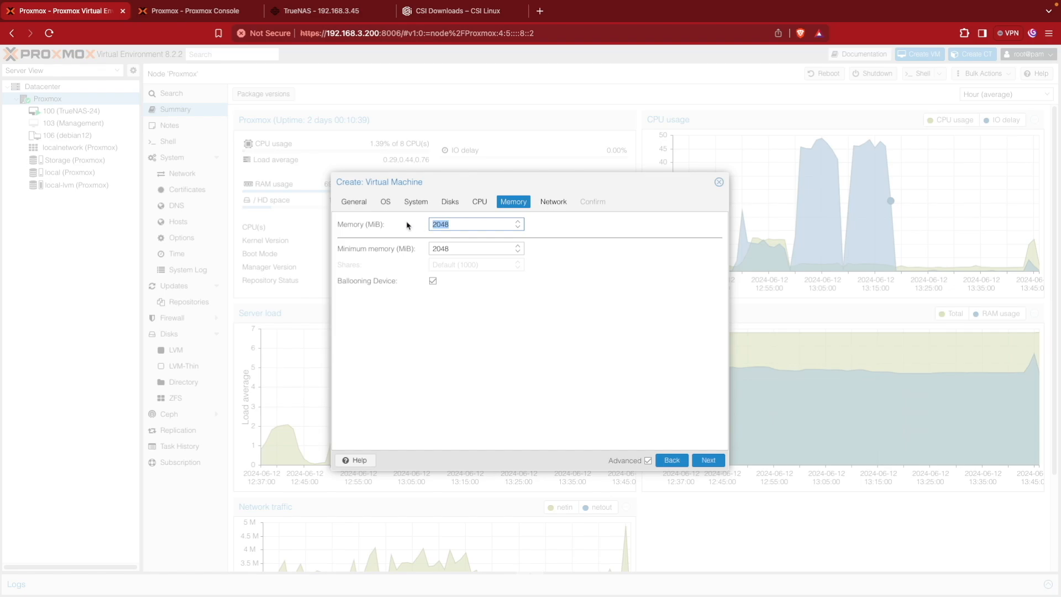
type("8000")
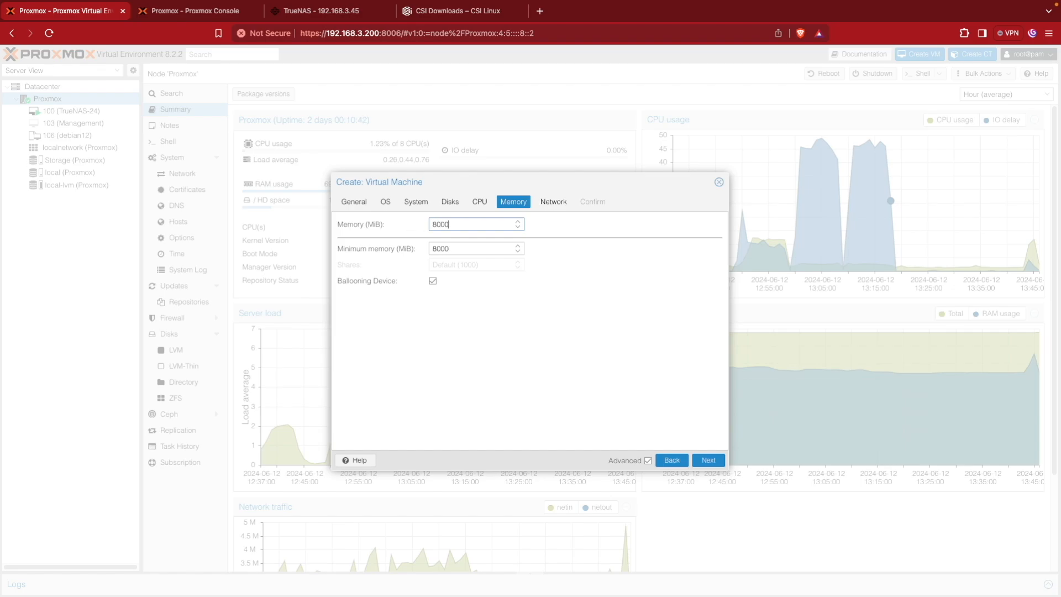
left_click(708, 461)
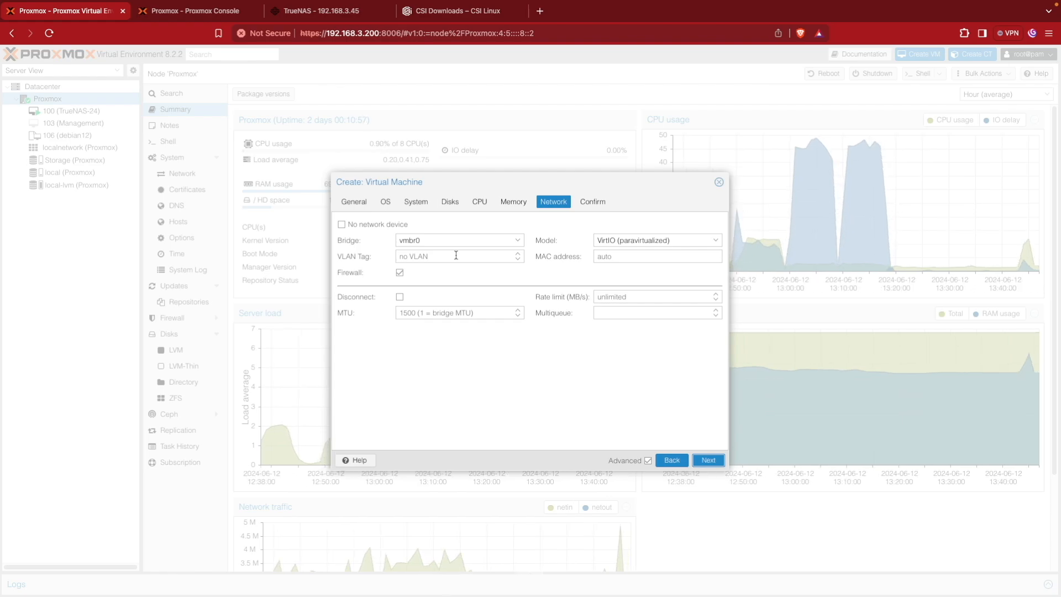
left_click(709, 460)
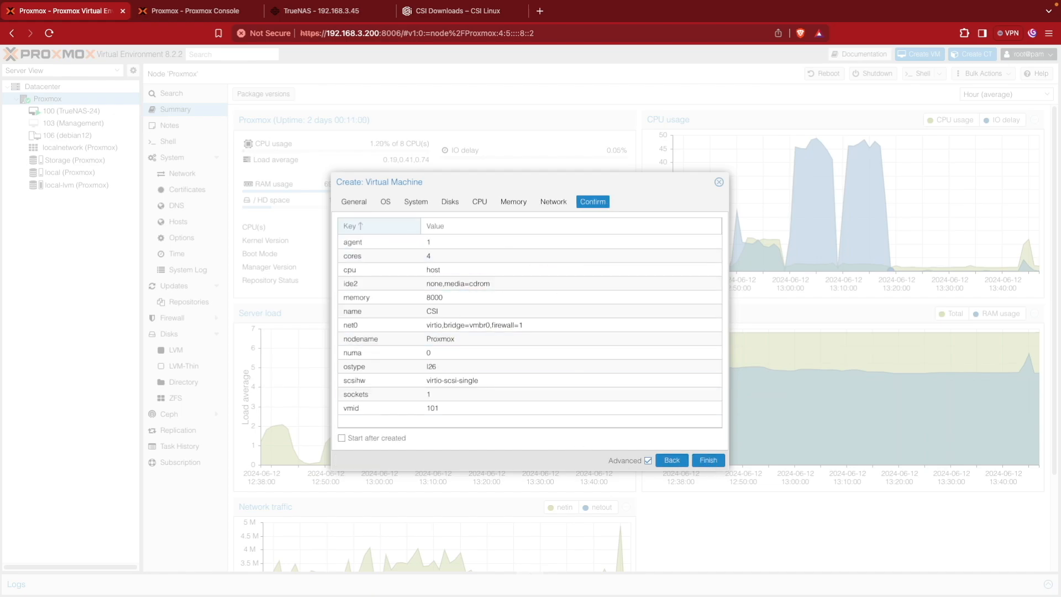
left_click(709, 460)
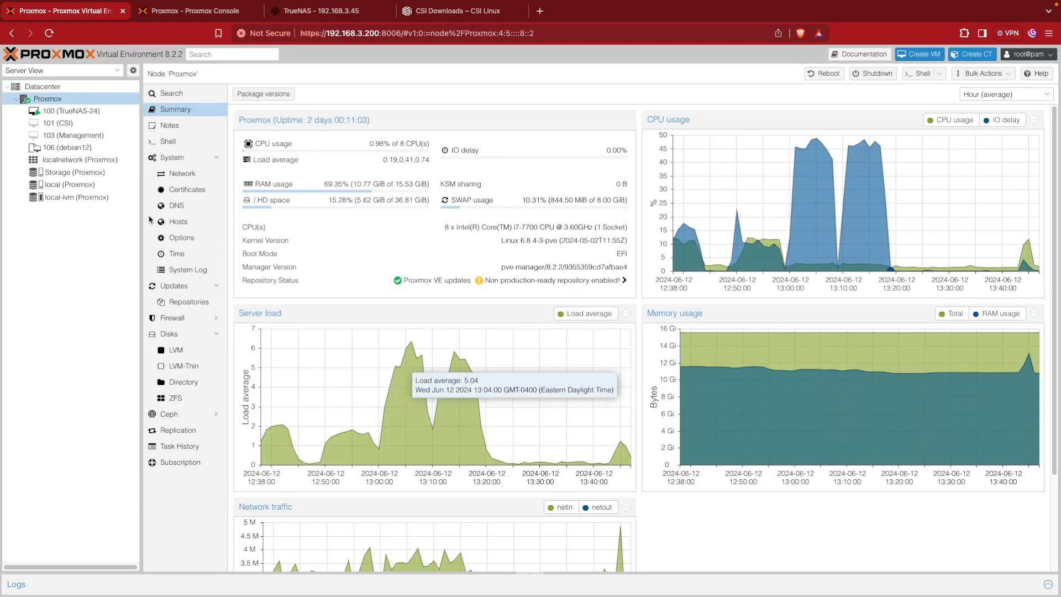
Step: Run 'qm importdisk 101 CSI_Linux_2023.2-disk001.qcow2 Storage' in the host console
left_click(58, 123)
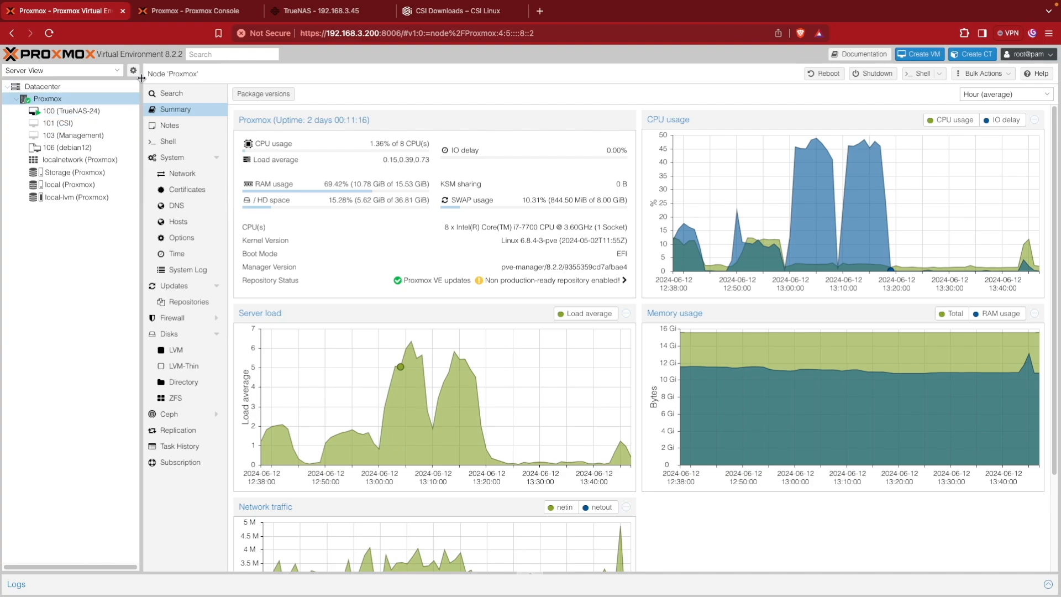
left_click(194, 11)
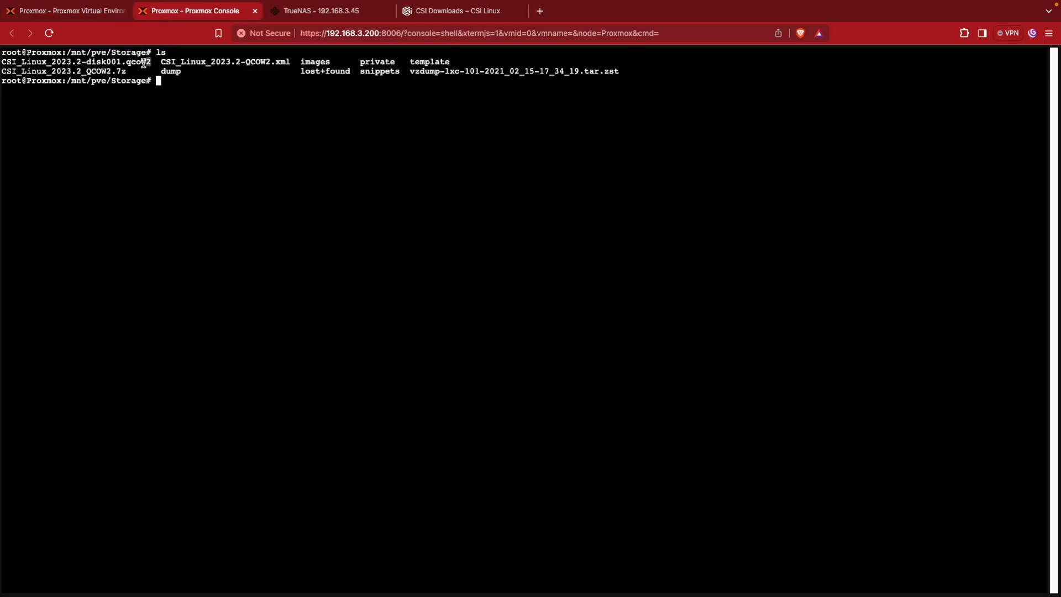
double_click(75, 62)
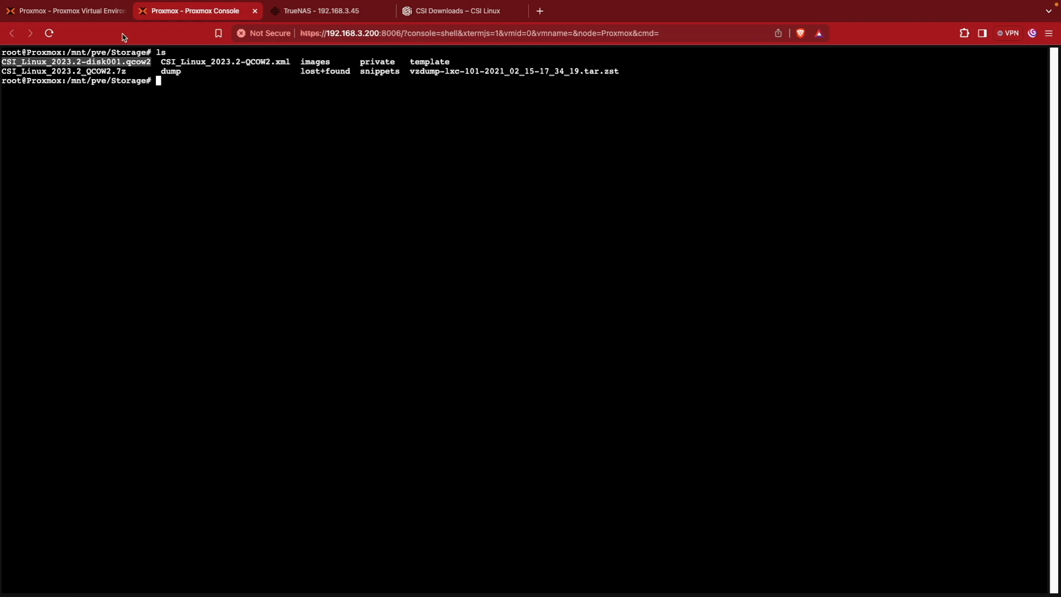
type("qm importdisk 101 CSI_Linux_2023.2-disk001.qcow2 Storage")
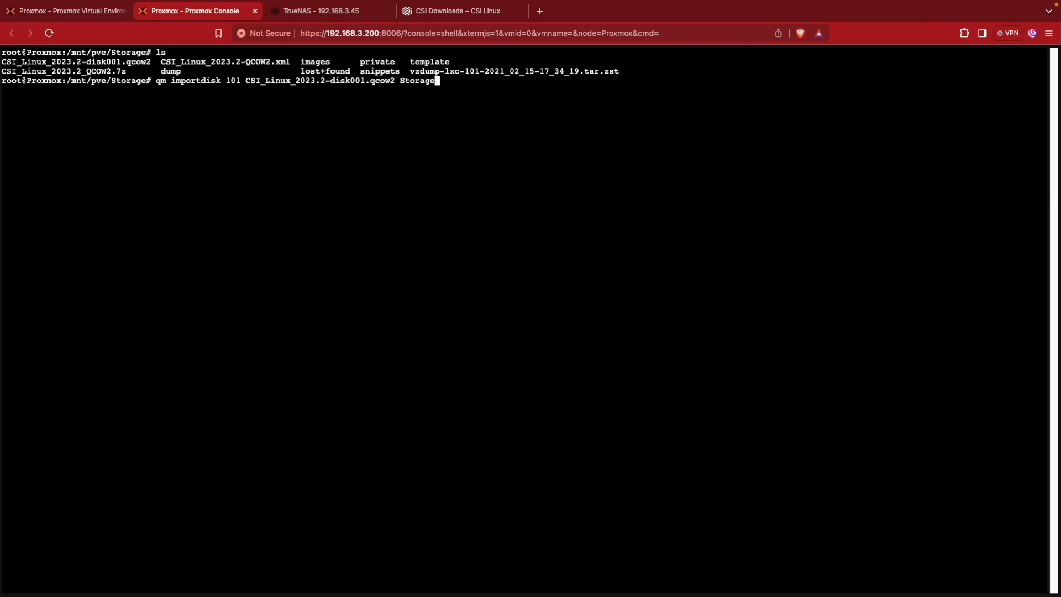
left_click(64, 11)
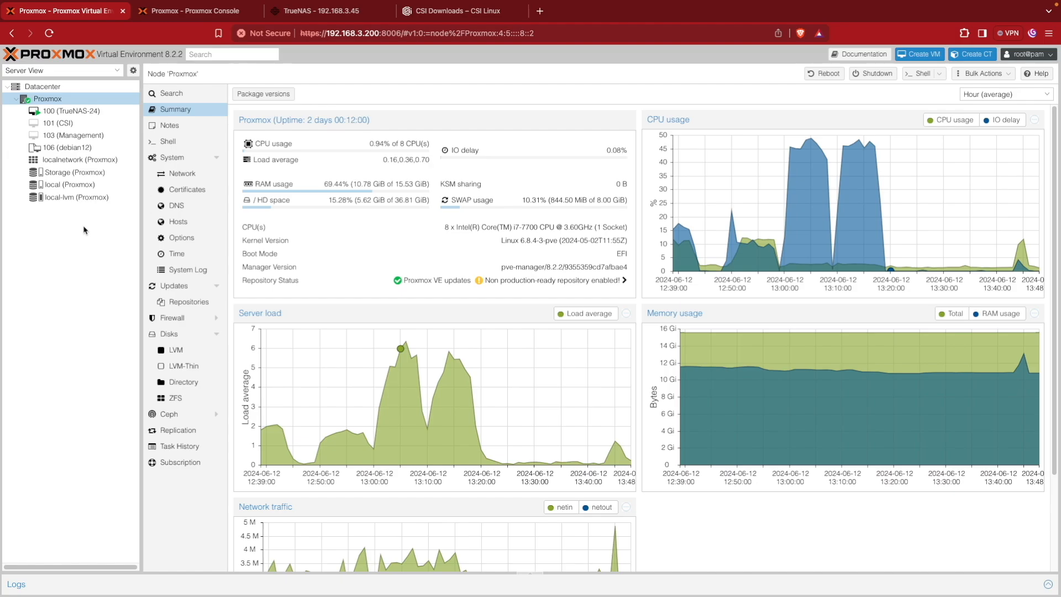
Step: Check local-lvm usage, then watch the import finish in the console
left_click(75, 197)
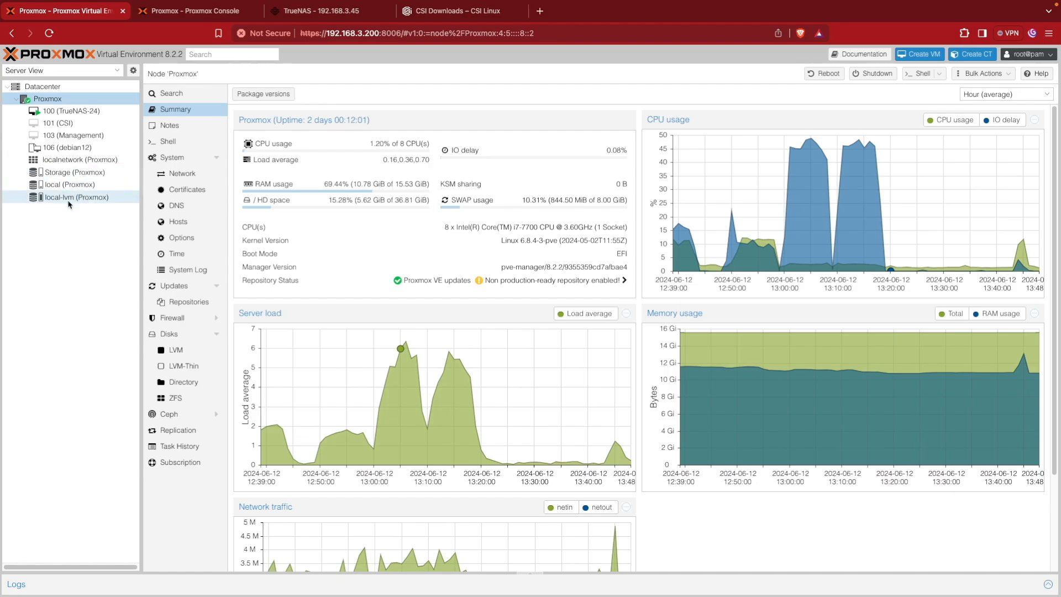
mouse_move(75, 197)
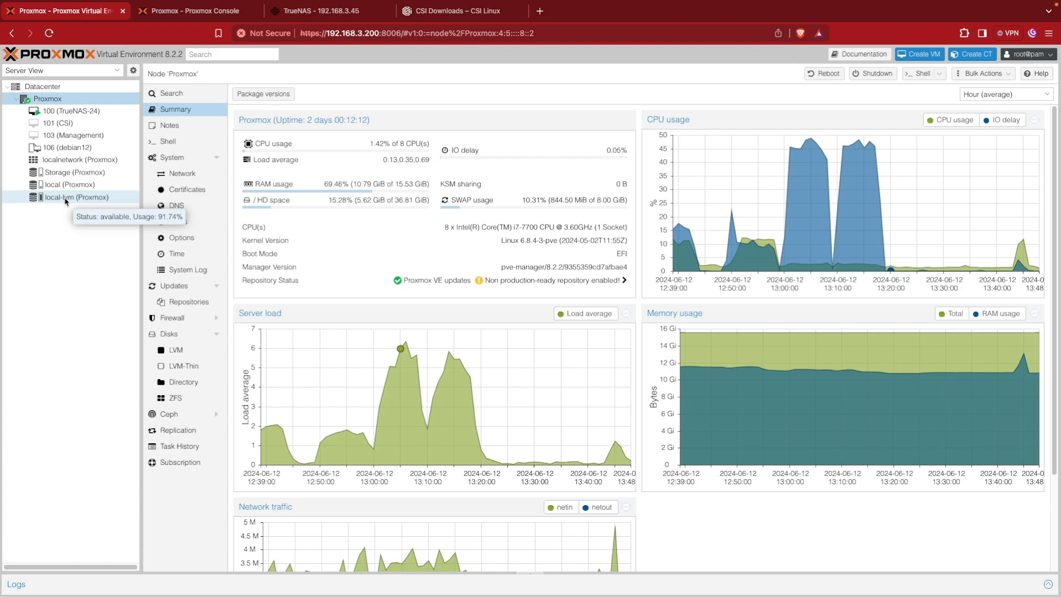
left_click(193, 11)
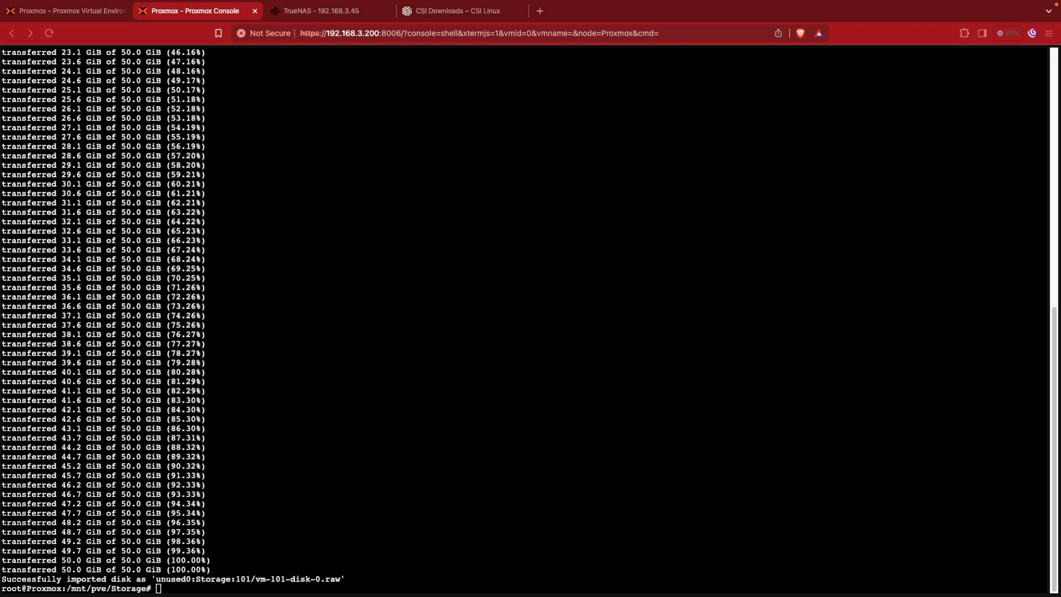
mouse_move(419, 499)
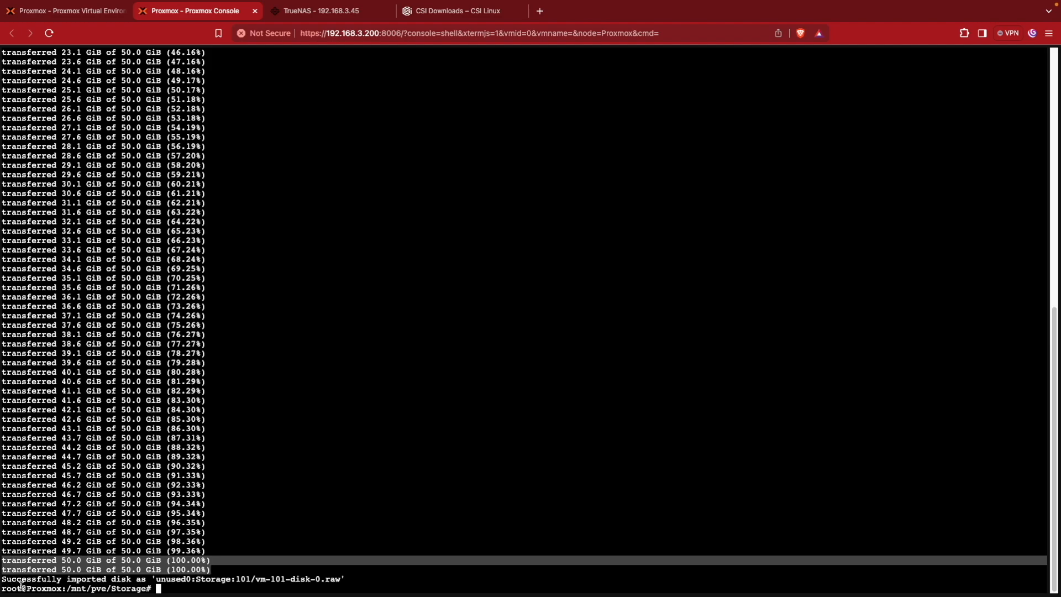
mouse_move(7, 582)
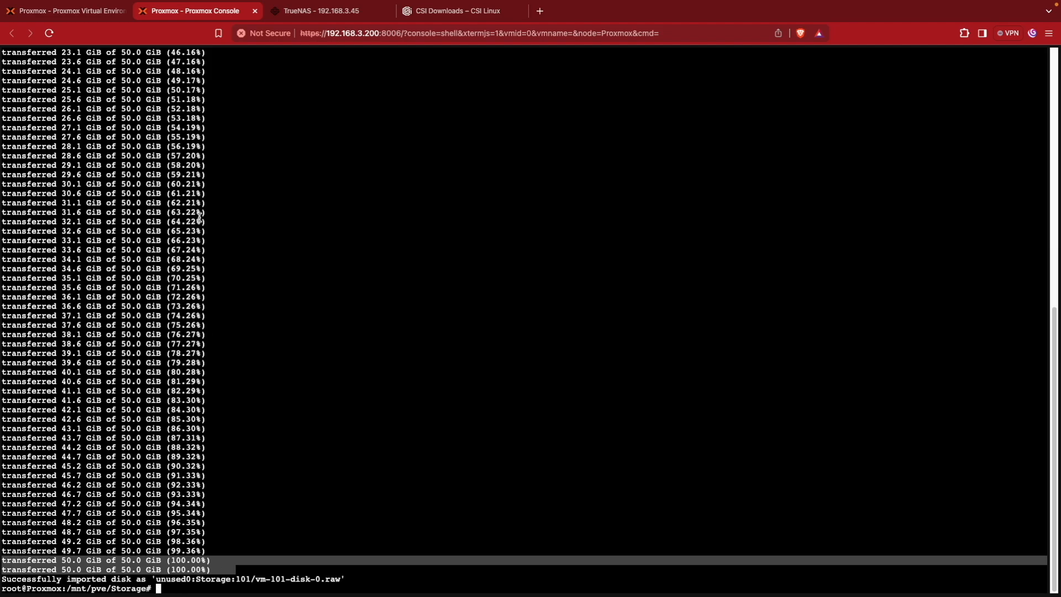
Step: Switch to the web interface showing the Proxmox node's Summary page
left_click(64, 11)
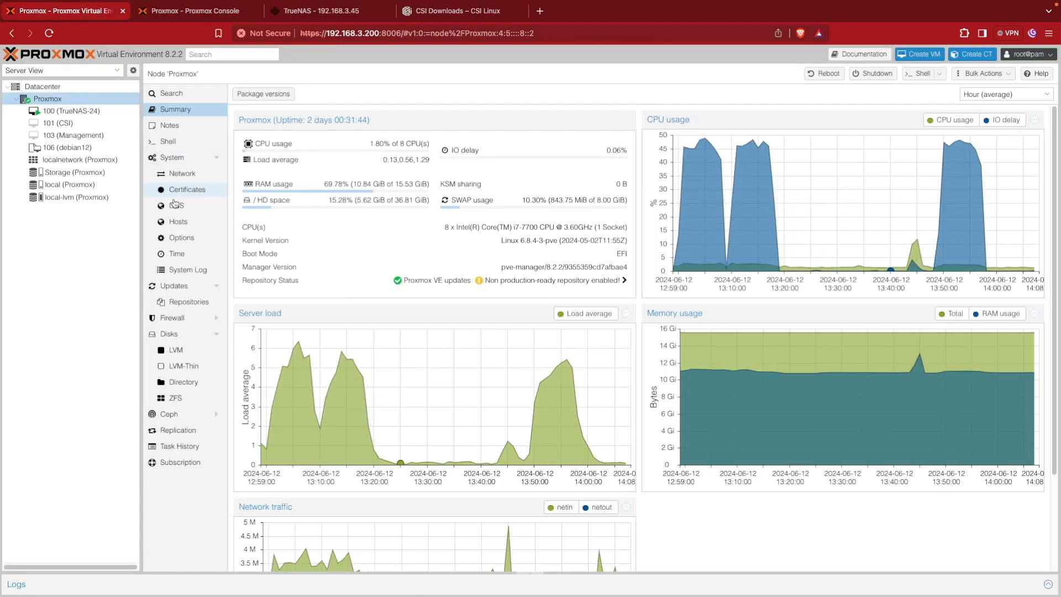
Step: Attach VM 101's Unused Disk 0 on SCSI bus device 0 as scsi0
left_click(57, 122)
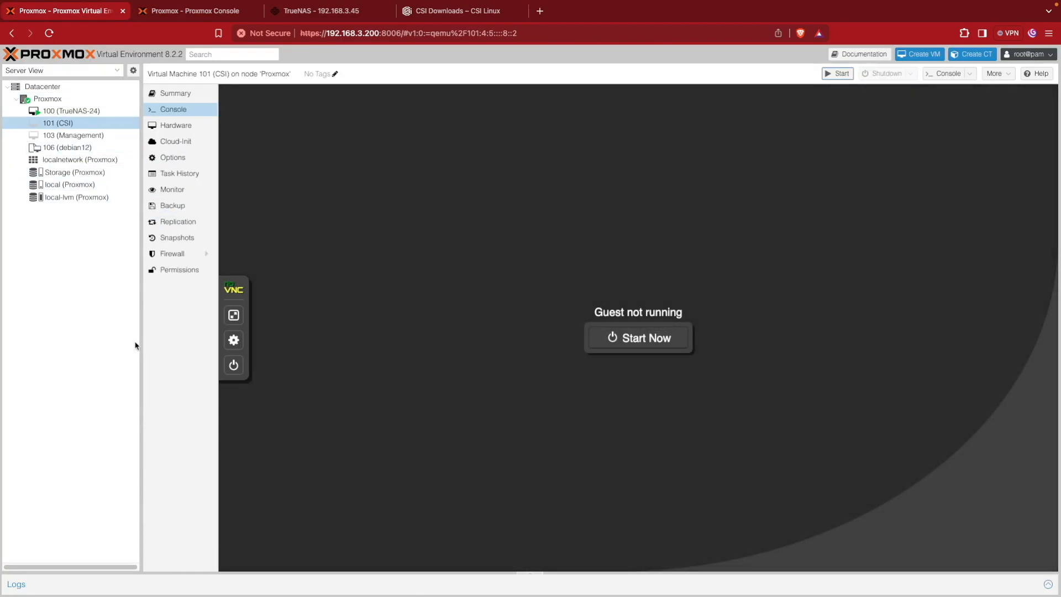
left_click(176, 125)
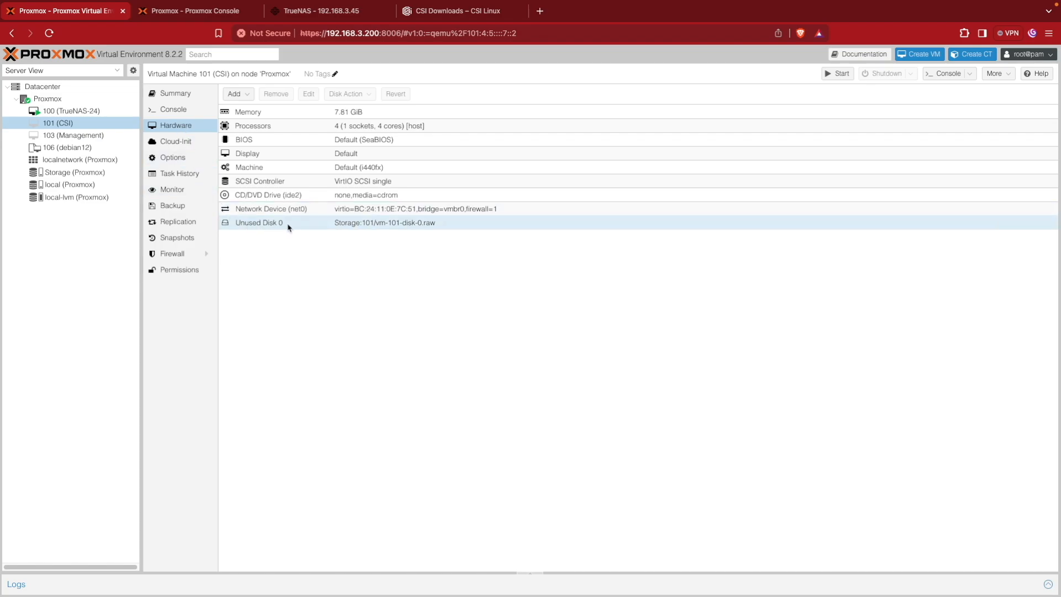
left_click(271, 223)
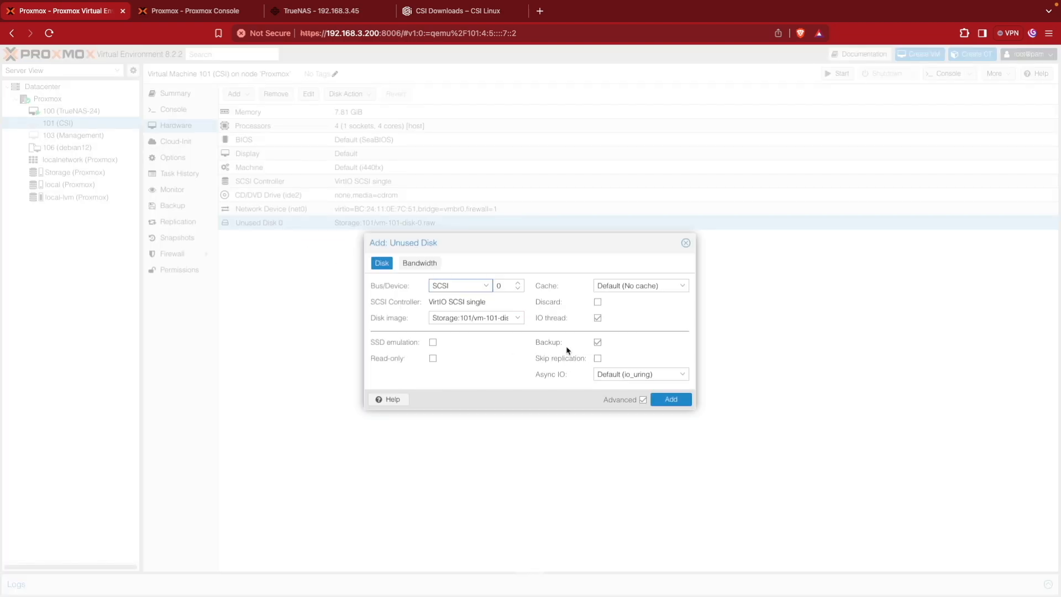
mouse_move(417, 332)
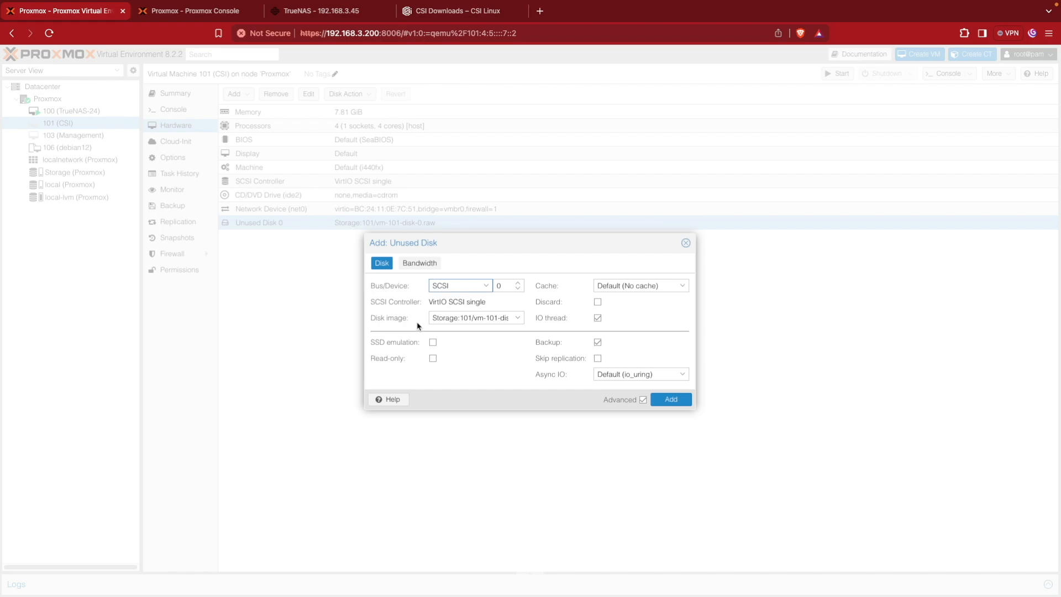
mouse_move(420, 323)
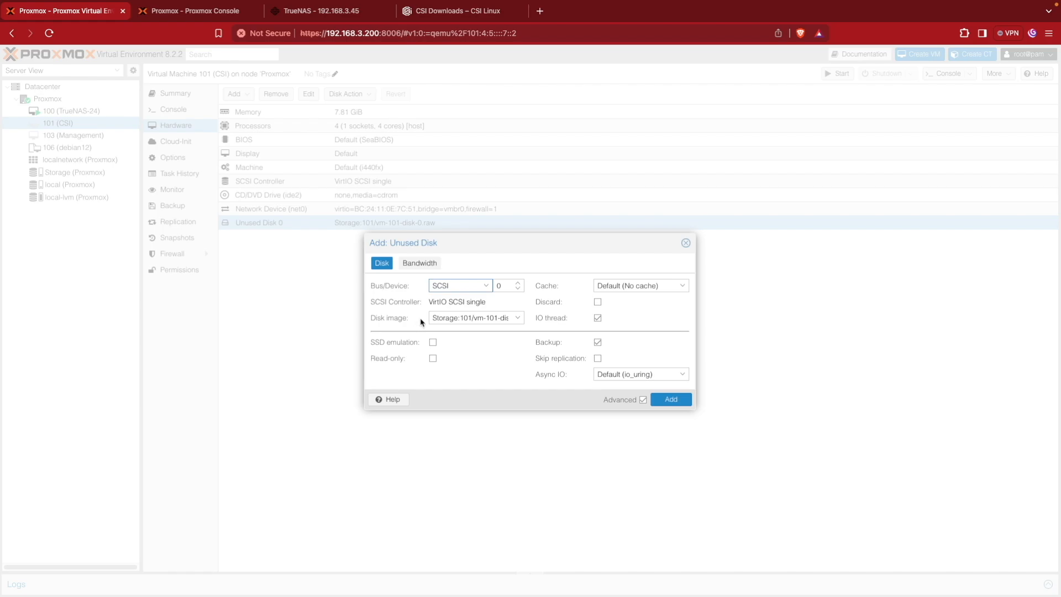
mouse_move(421, 326)
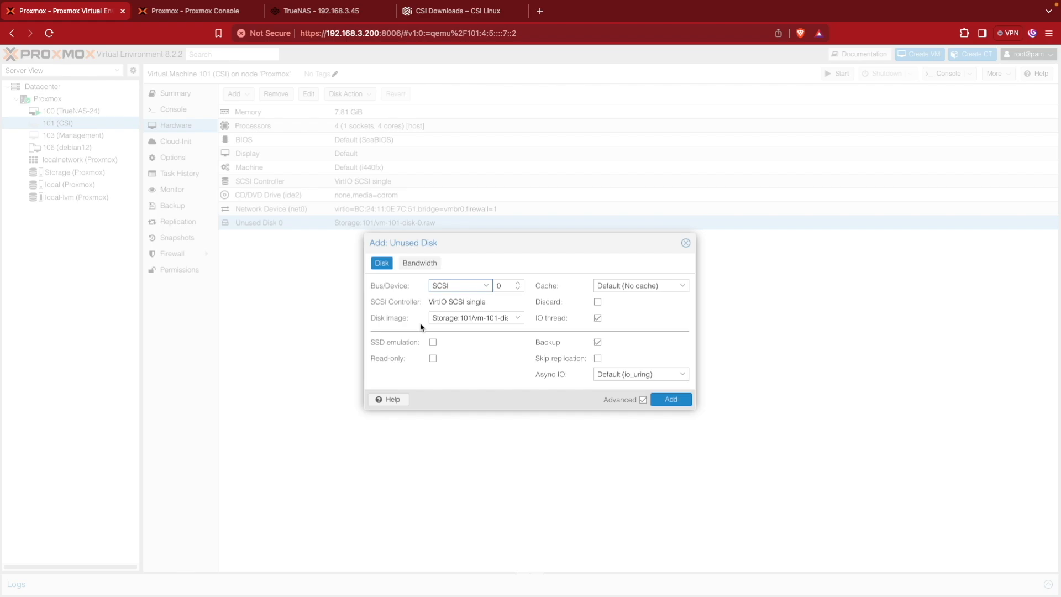
mouse_move(438, 318)
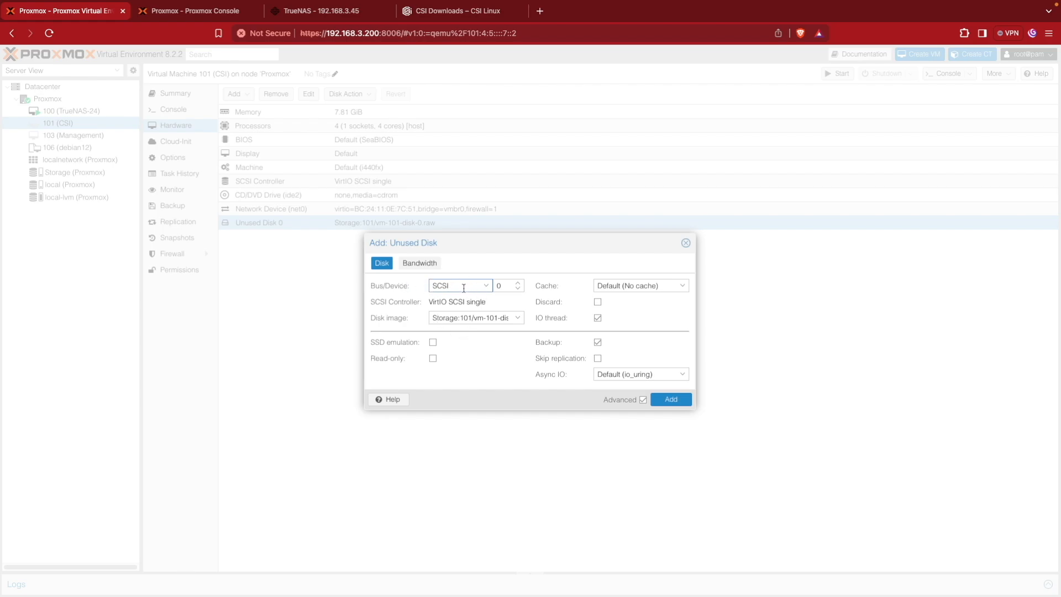
mouse_move(452, 317)
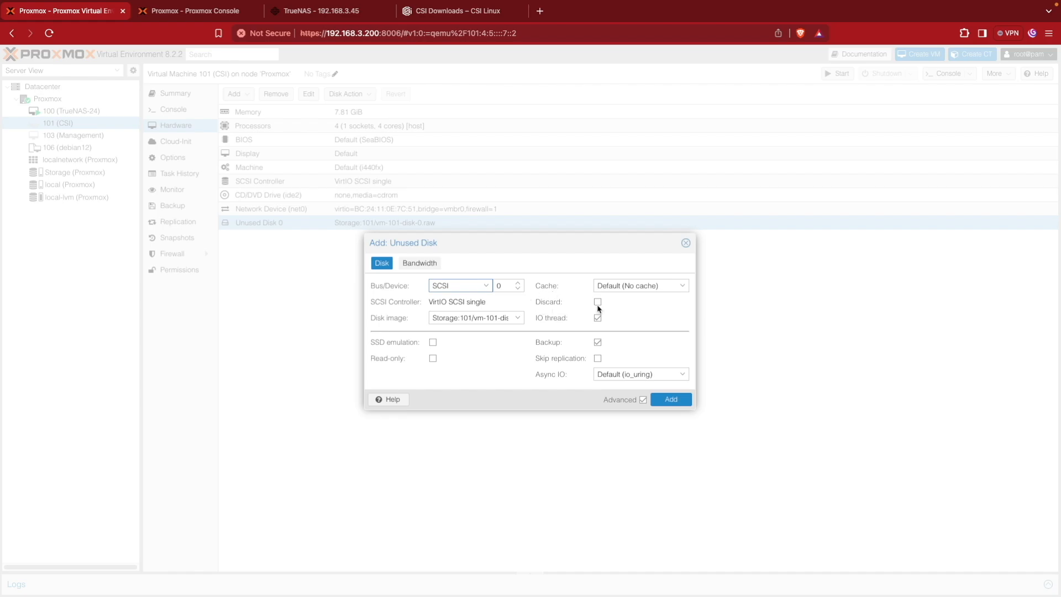
mouse_move(567, 300)
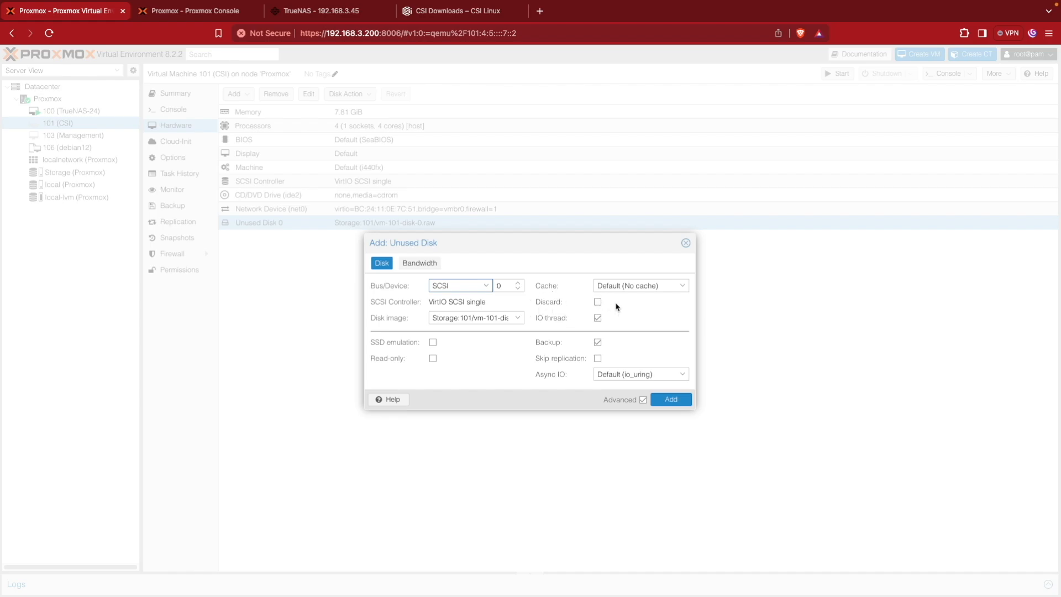
mouse_move(670, 400)
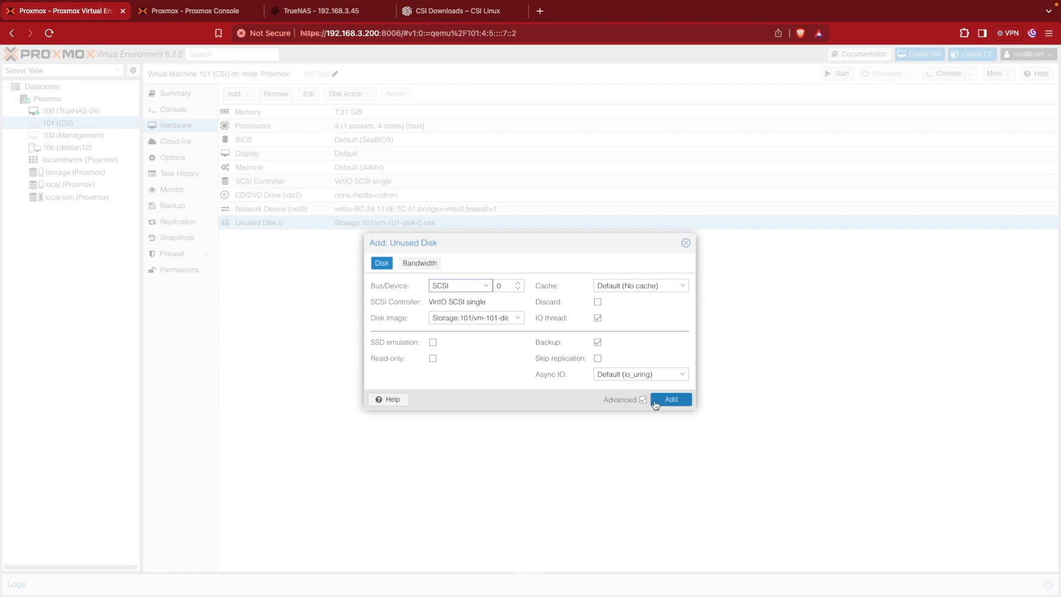
left_click(670, 399)
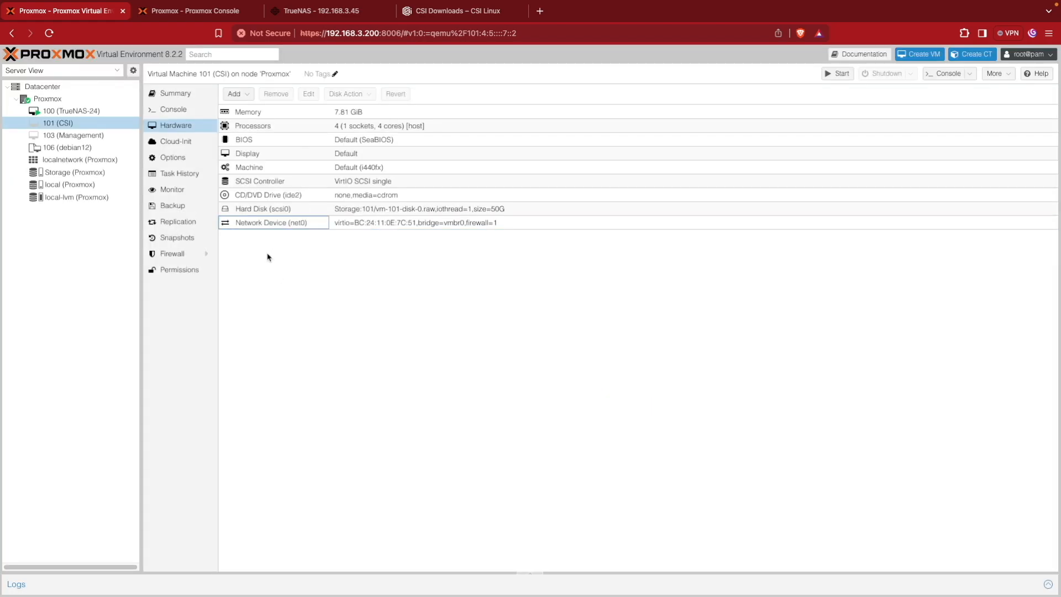
Step: Set VM 101's boot order to scsi0 only, disabling ide2 and net0
left_click(263, 208)
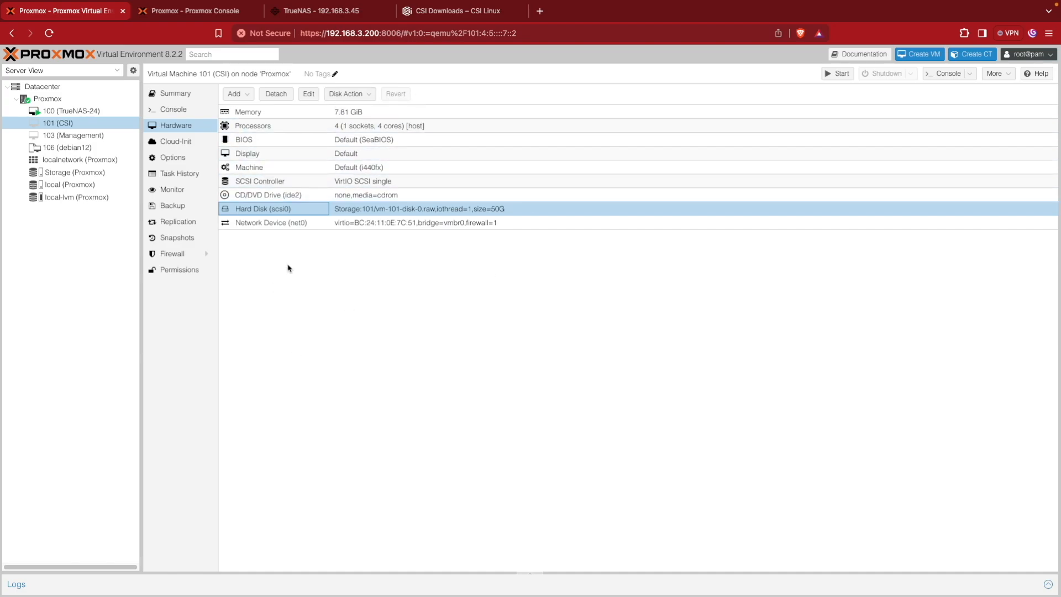
mouse_move(195, 166)
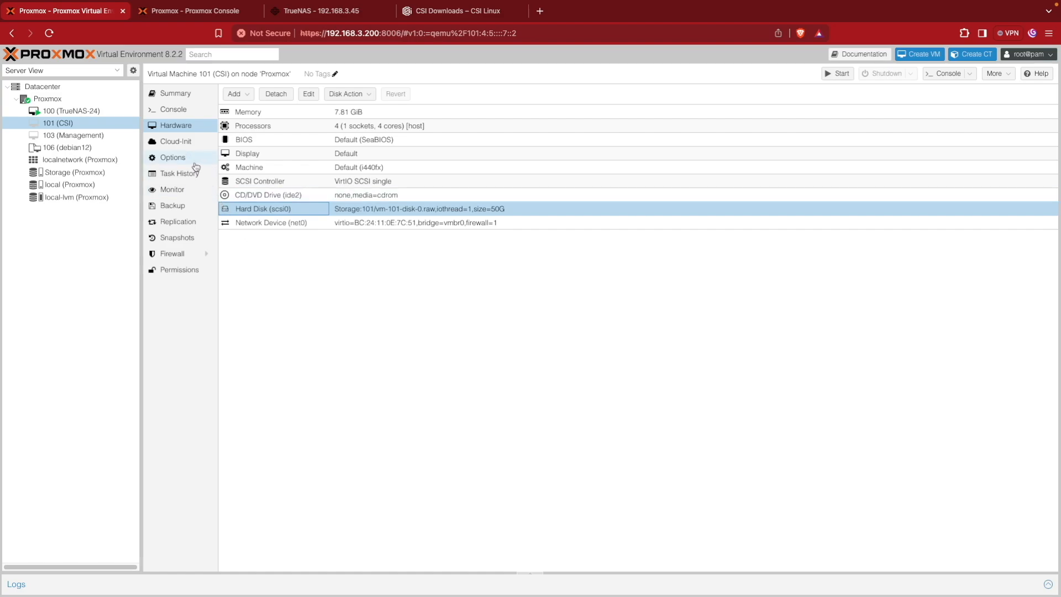
left_click(173, 157)
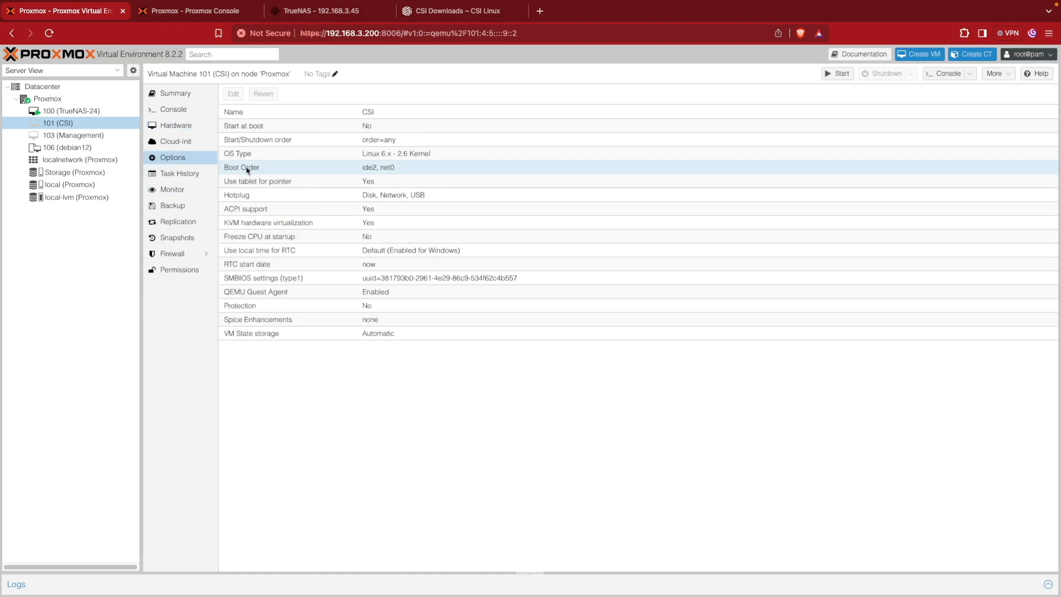
double_click(241, 167)
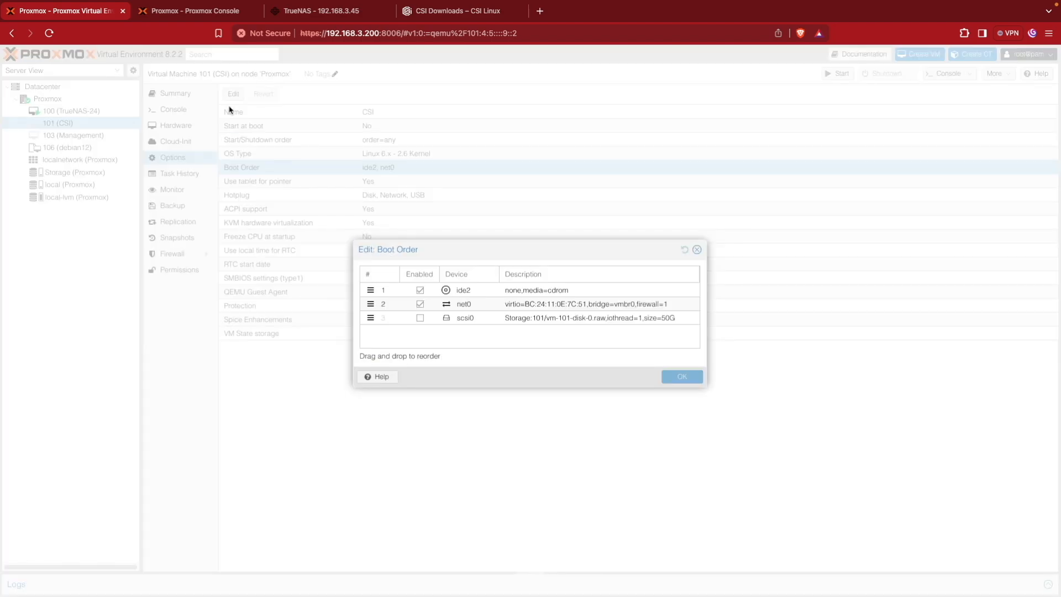
left_click(420, 317)
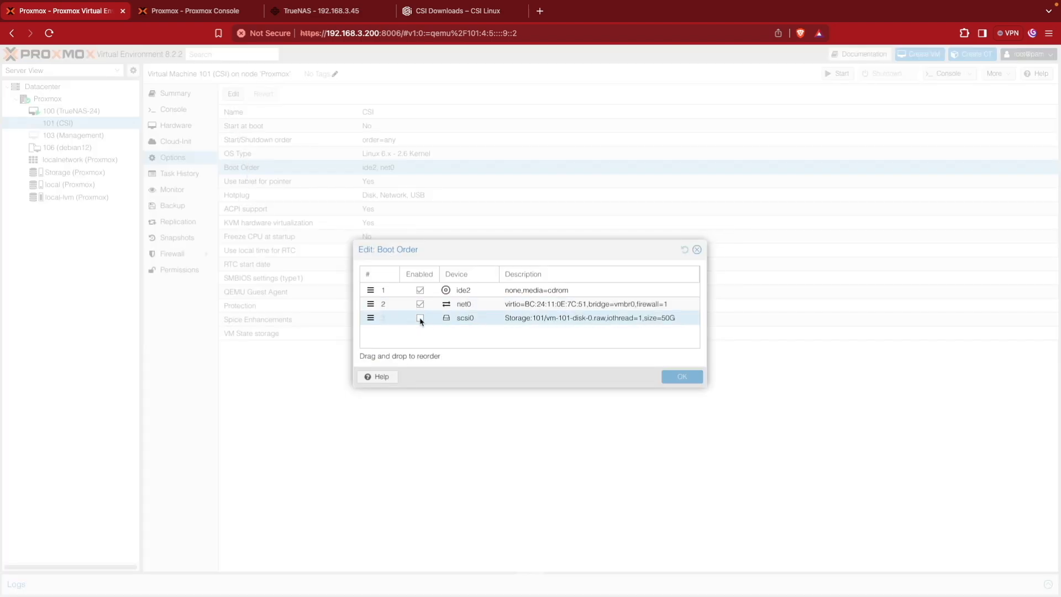
left_click(419, 317)
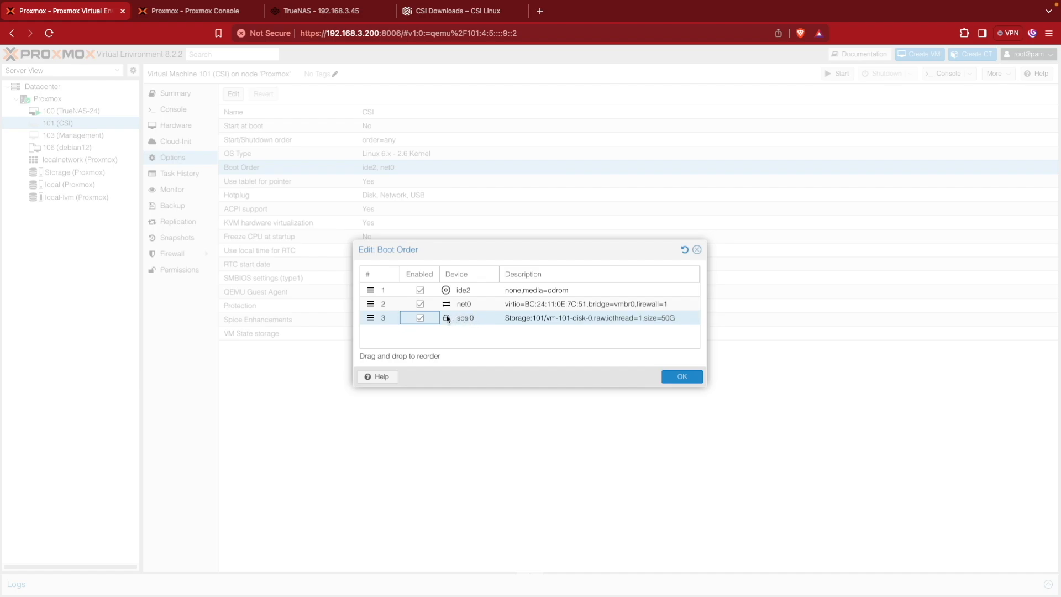
mouse_move(461, 321)
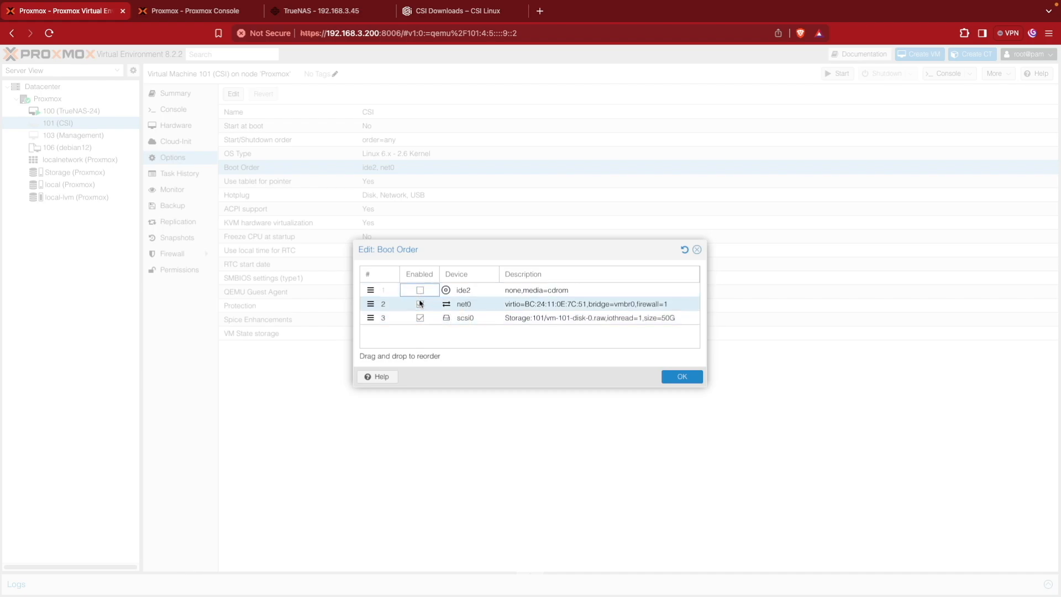
left_click(419, 304)
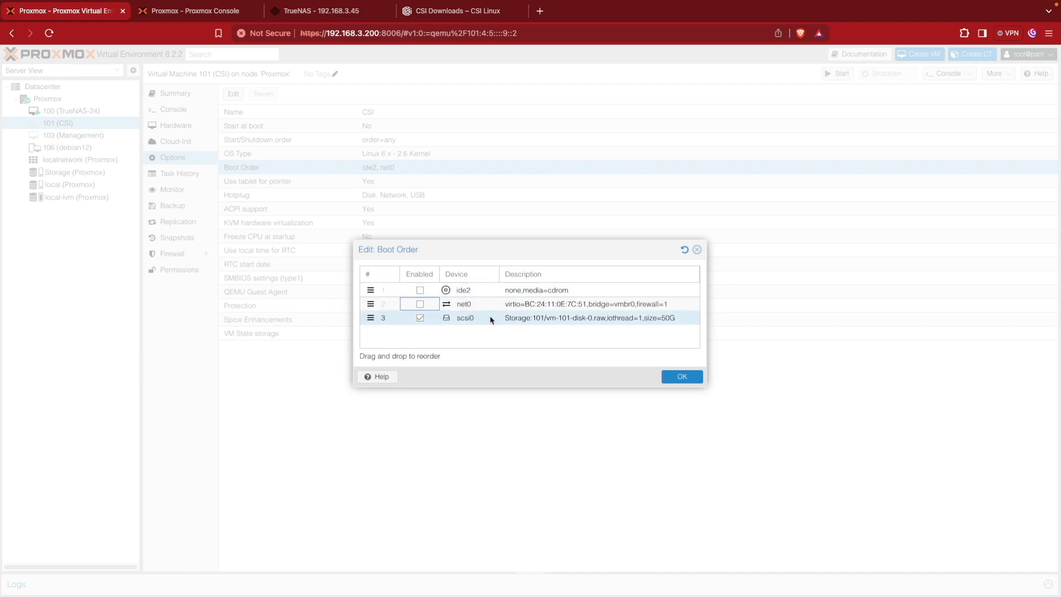
mouse_move(493, 319)
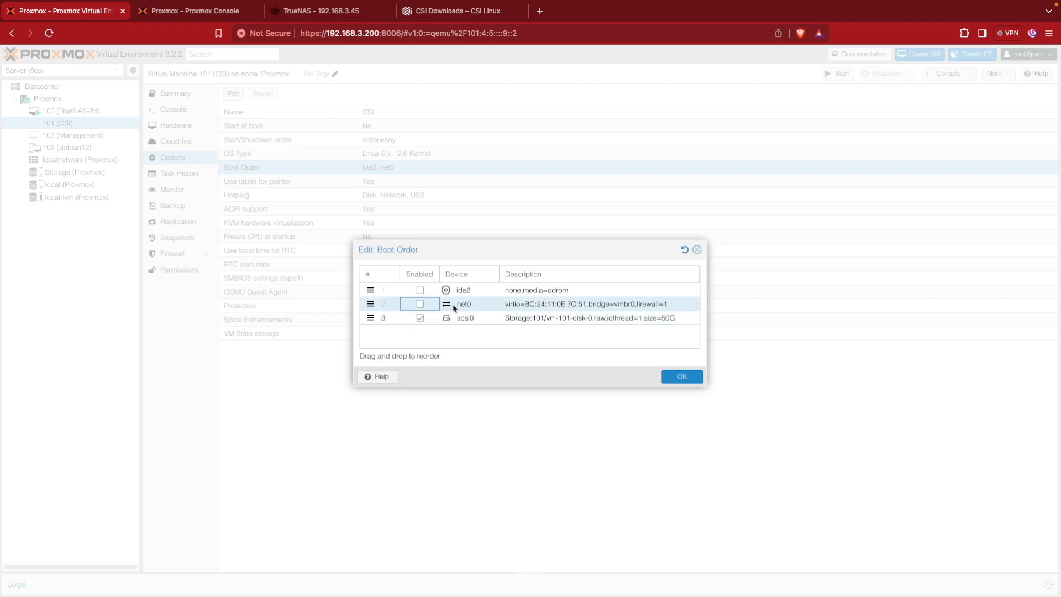
mouse_move(455, 311)
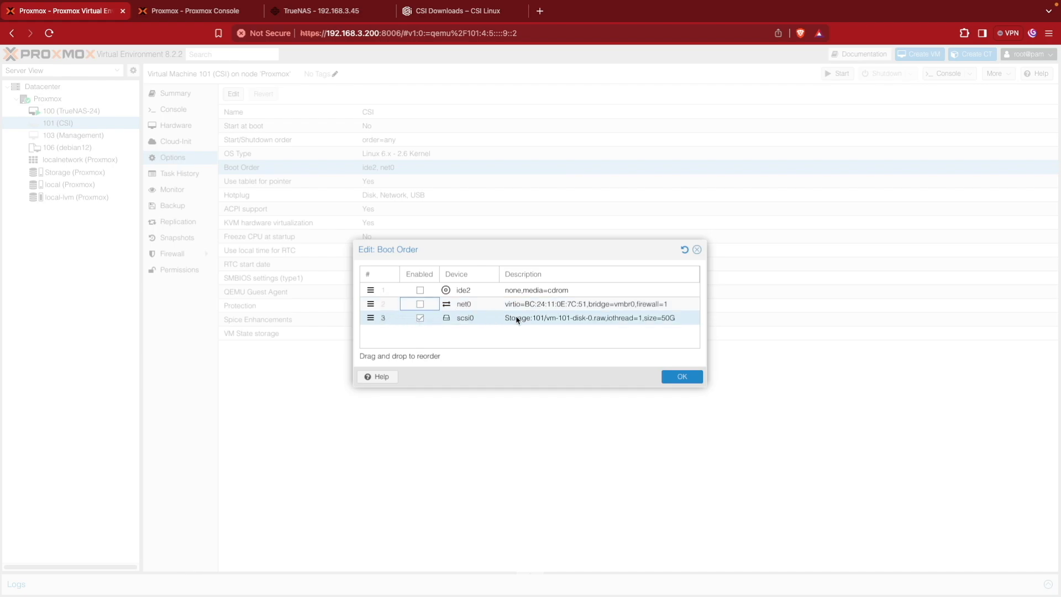
left_click(682, 376)
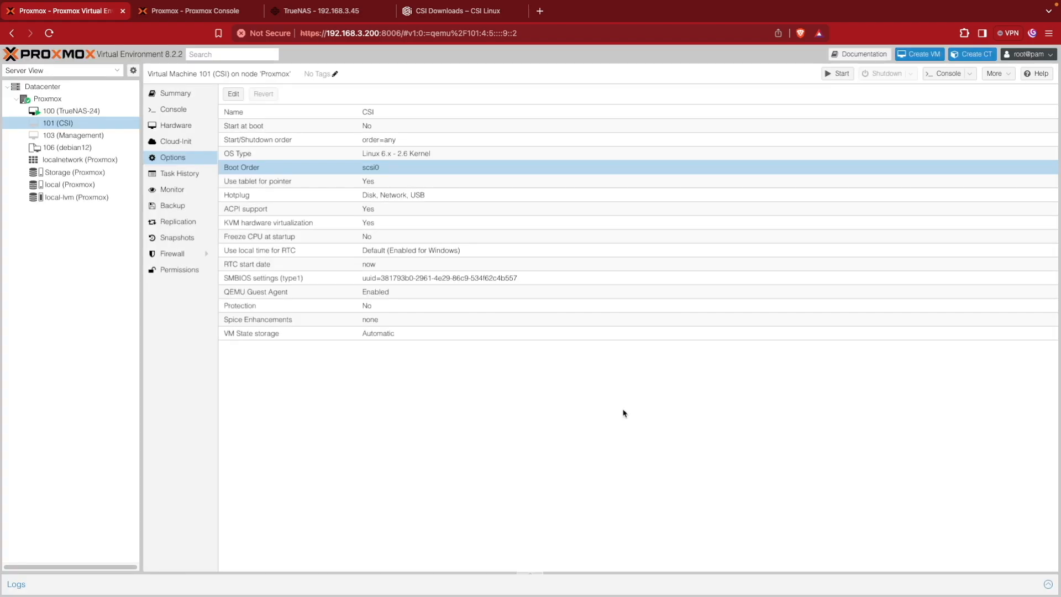
mouse_move(570, 373)
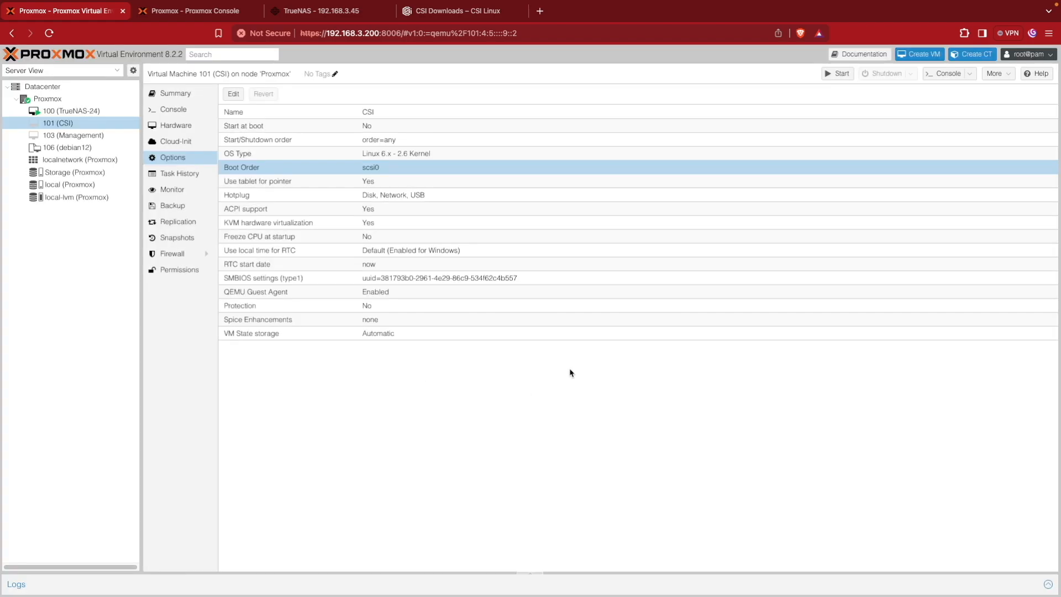
mouse_move(670, 112)
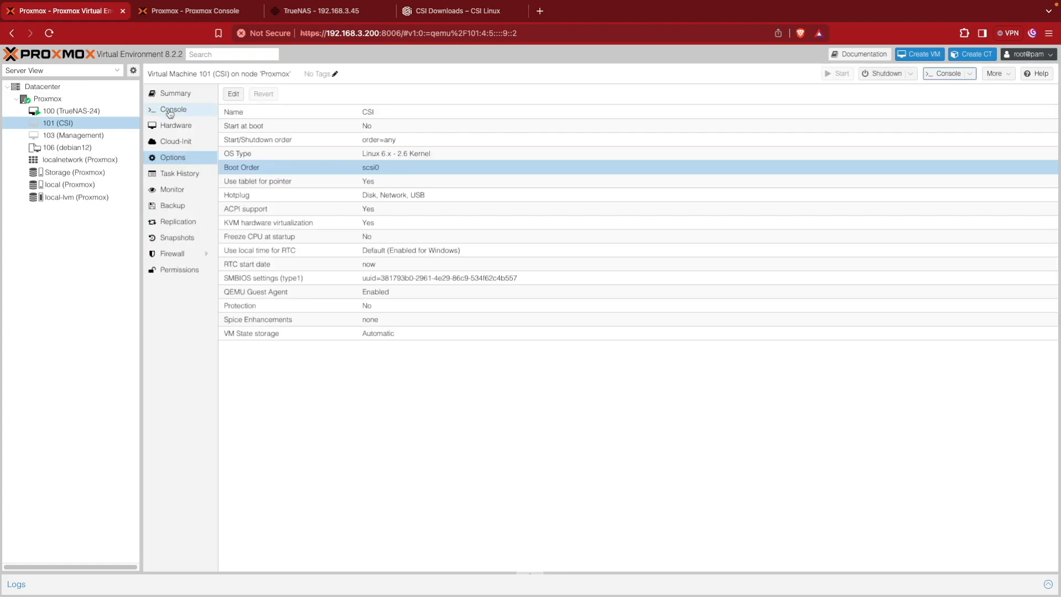
Step: Watch VM 101 boot in the console, checking default credentials on the CSI Downloads page
left_click(173, 109)
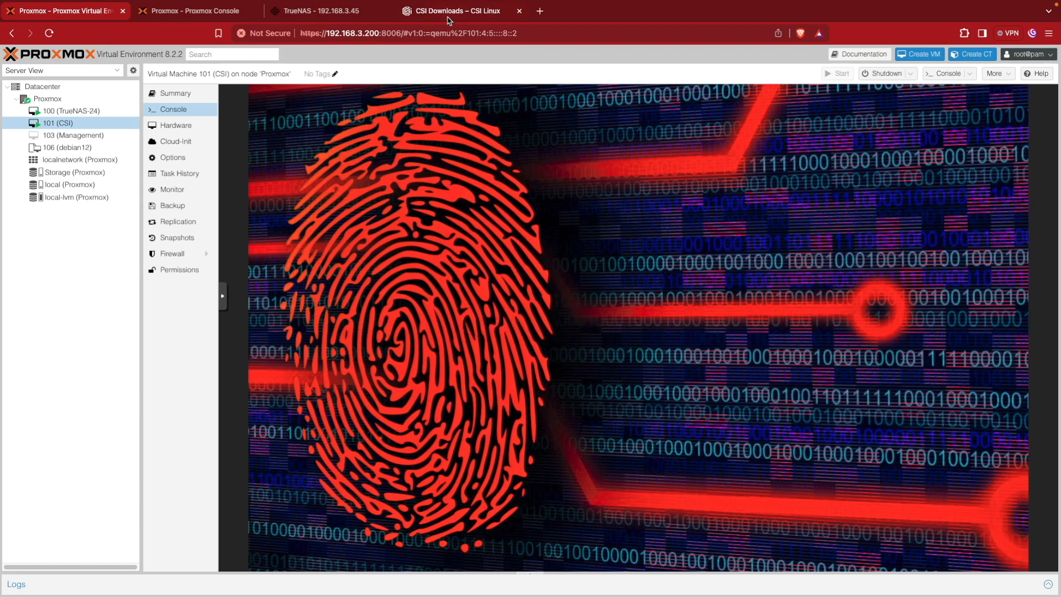
left_click(453, 11)
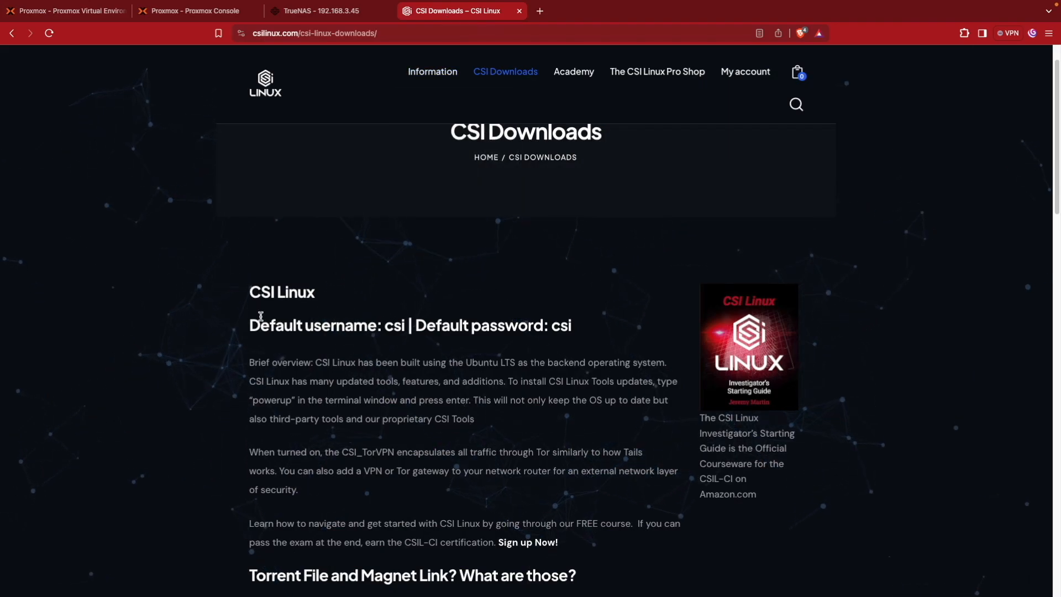
mouse_move(577, 319)
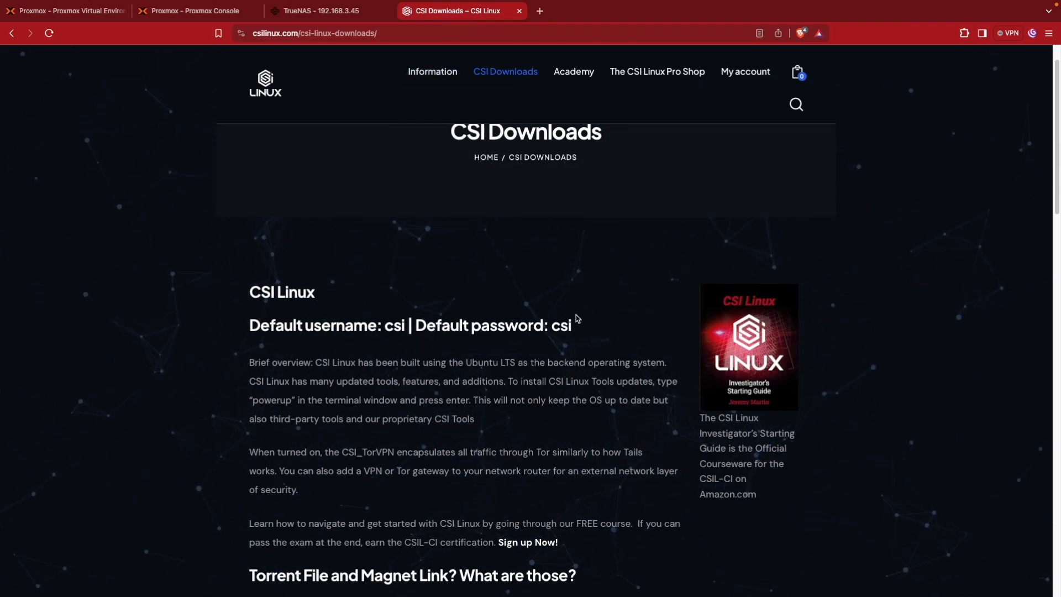
left_click(64, 11)
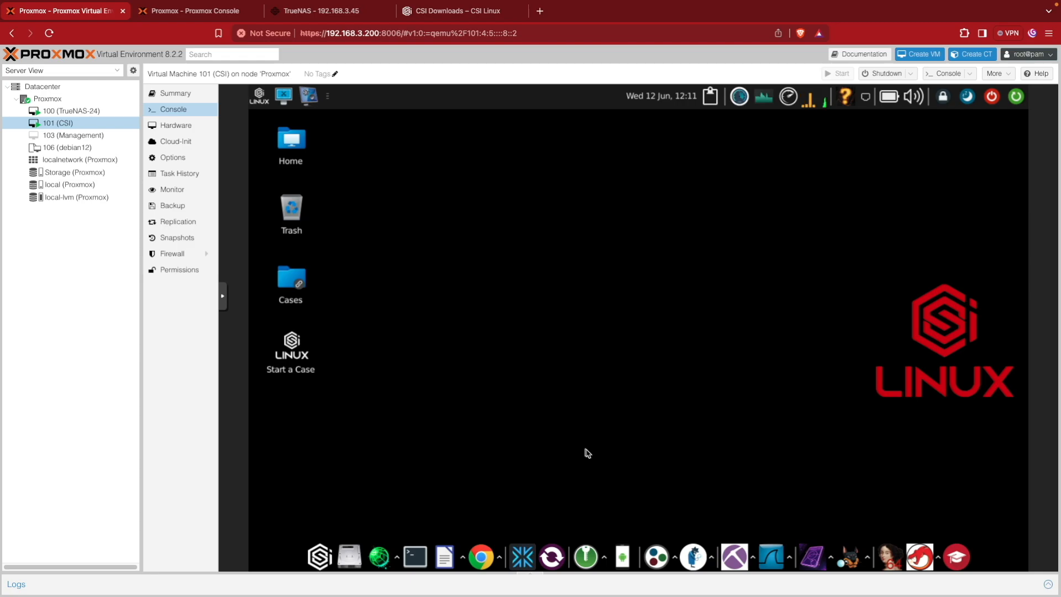